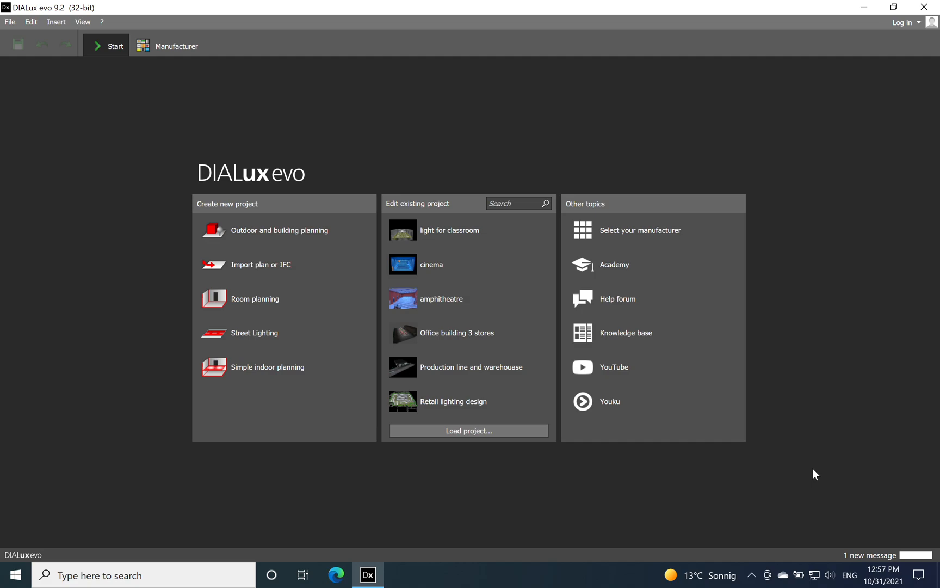
{"action": "mouse_move", "coordinate": [713, 402]}
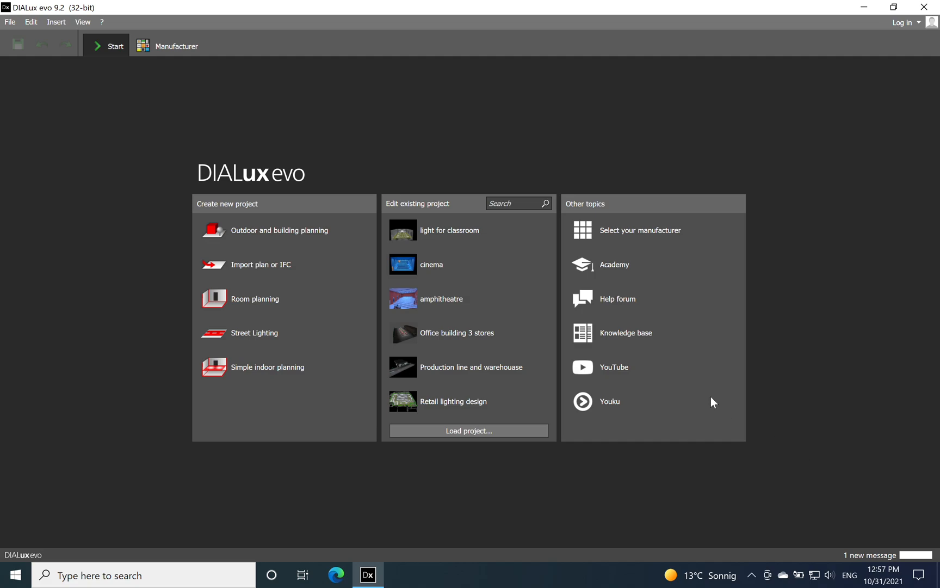
{"action": "mouse_move", "coordinate": [276, 311]}
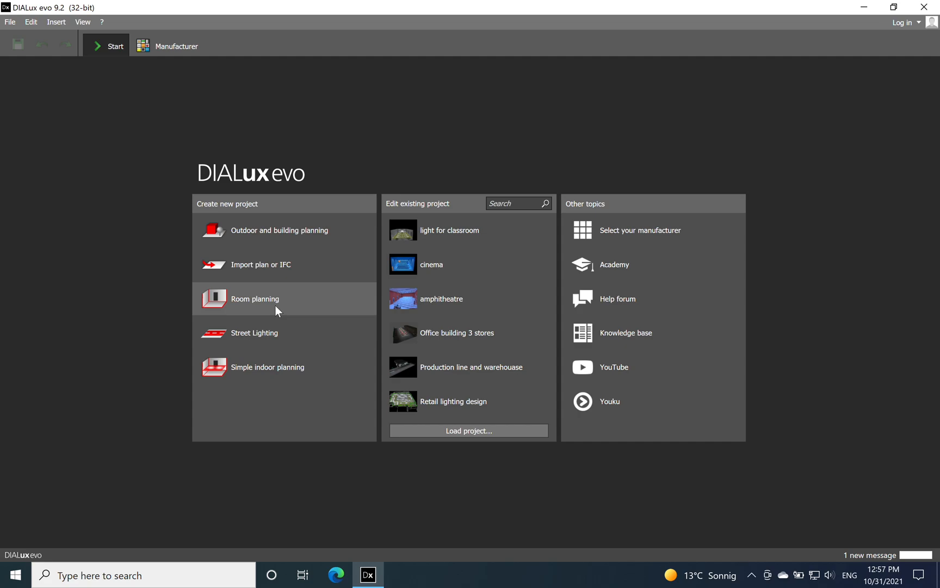
{"action": "mouse_move", "coordinate": [323, 294]}
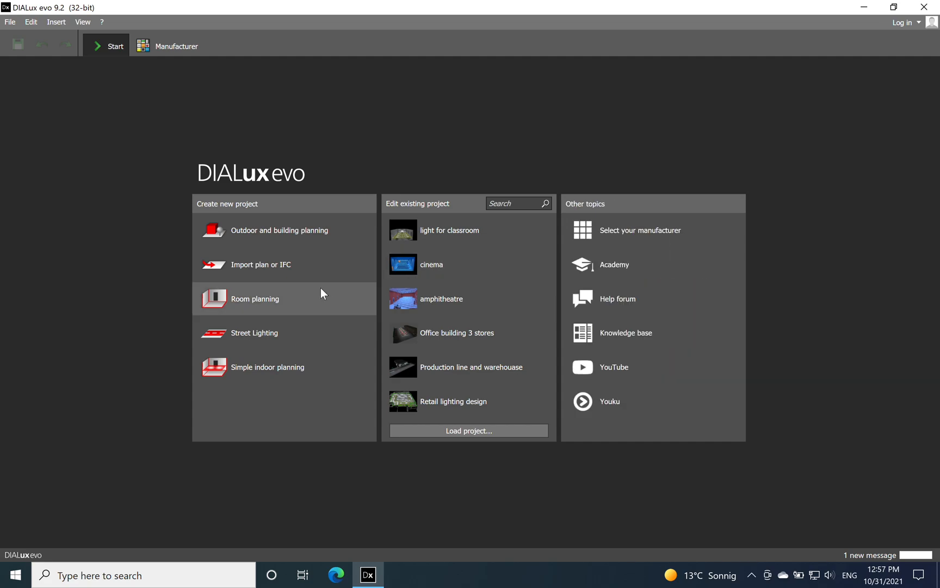
- Preview the 'light for classroom' project information on the Start page
{"action": "left_click", "coordinate": [449, 230]}
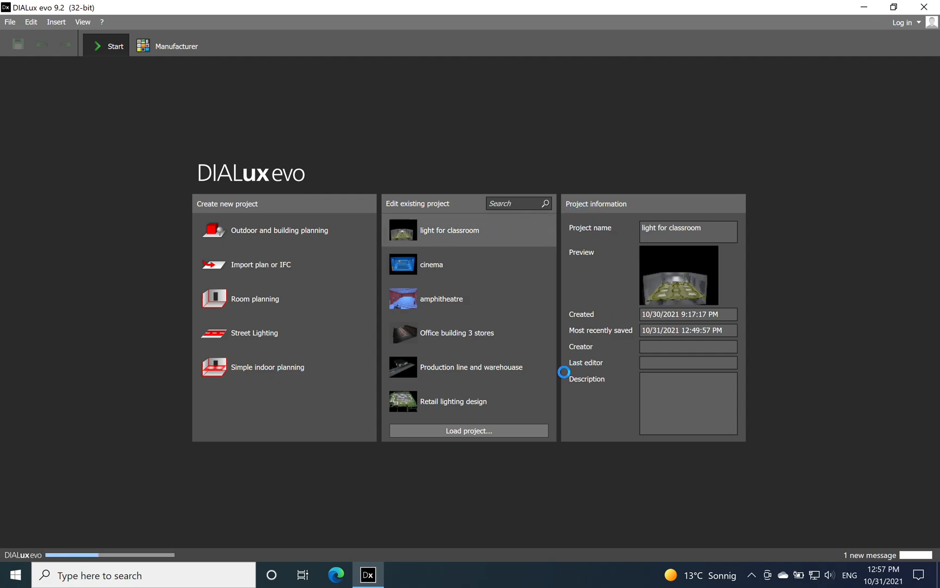
- Open the 'light for classroom' project and view it as a floor plan
{"action": "double_click", "coordinate": [449, 230]}
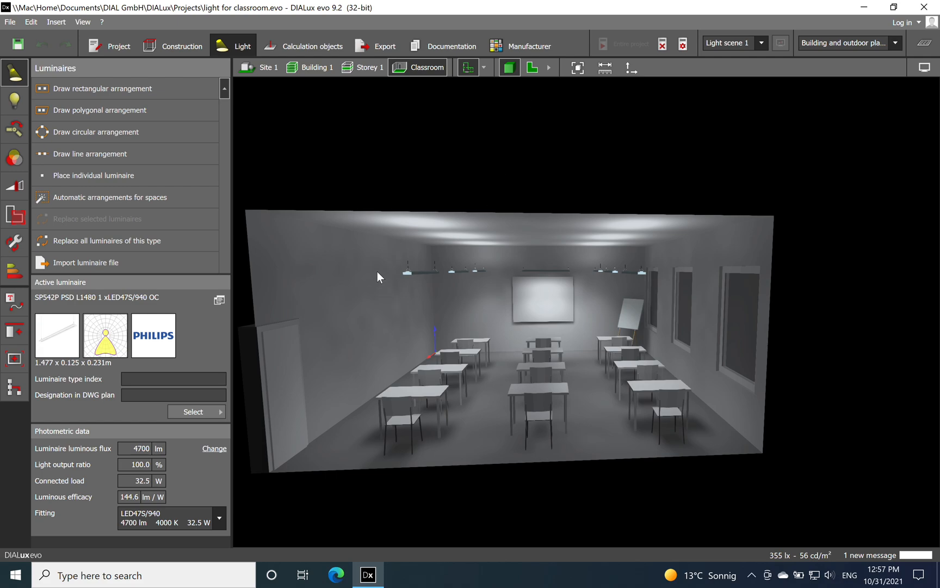
{"action": "left_click", "coordinate": [531, 66]}
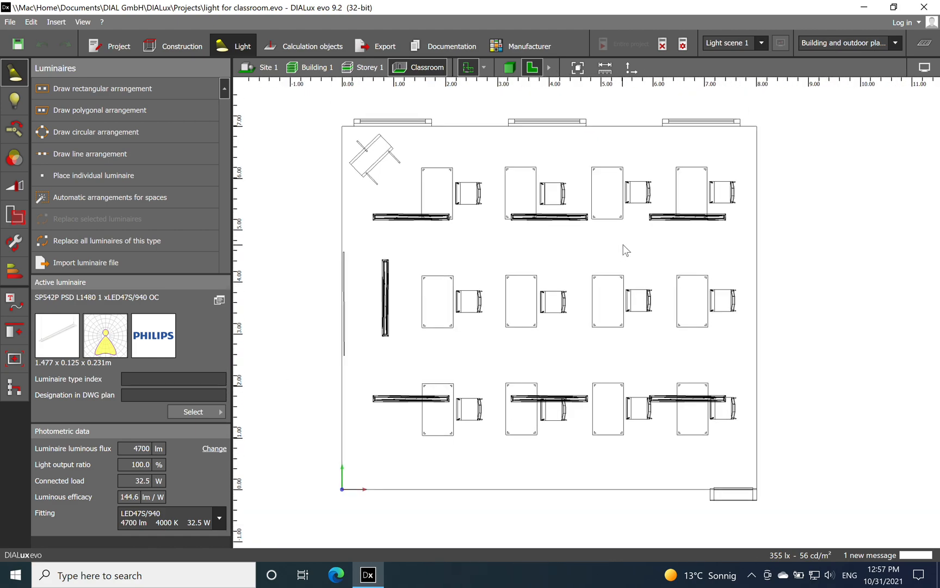
{"action": "mouse_move", "coordinate": [672, 293]}
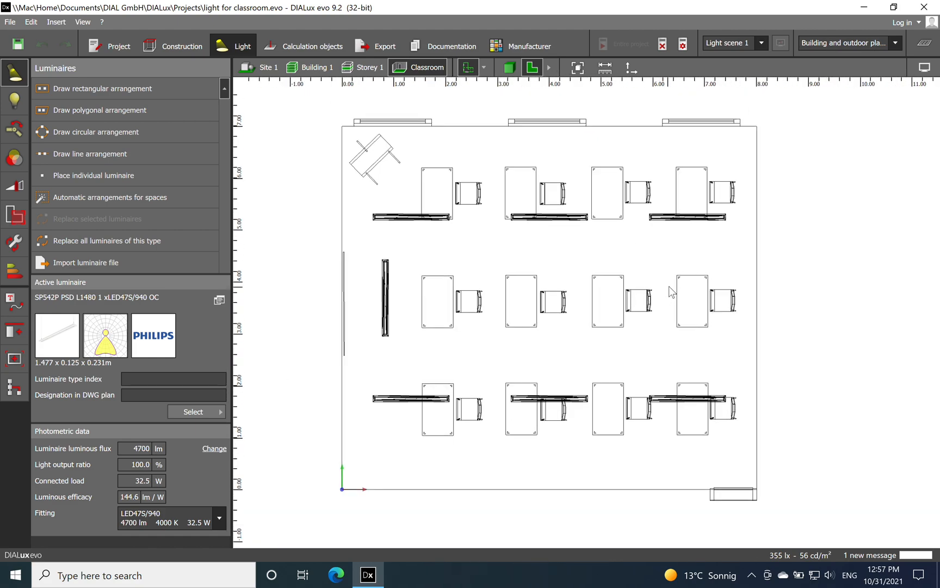
{"action": "mouse_move", "coordinate": [675, 152]}
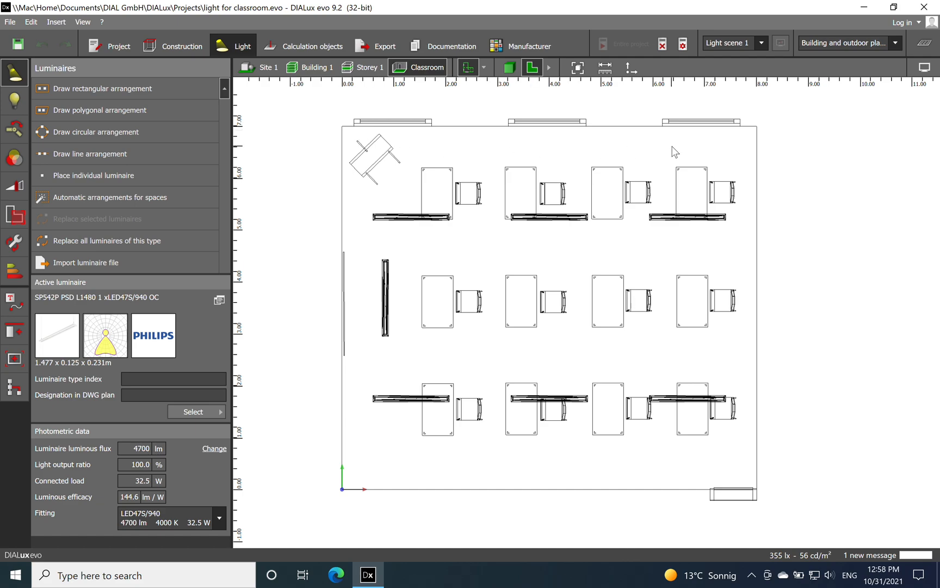
{"action": "mouse_move", "coordinate": [467, 201]}
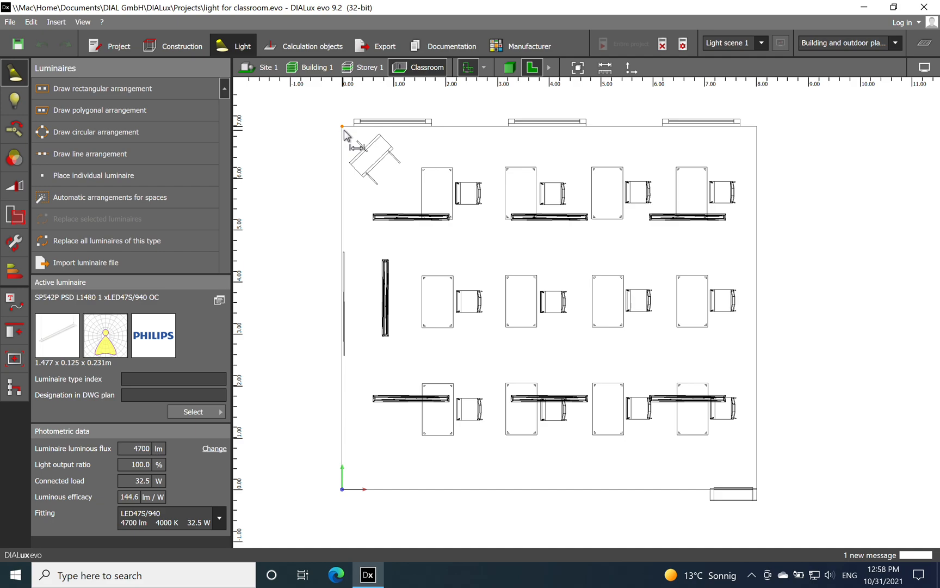
{"action": "mouse_move", "coordinate": [757, 129]}
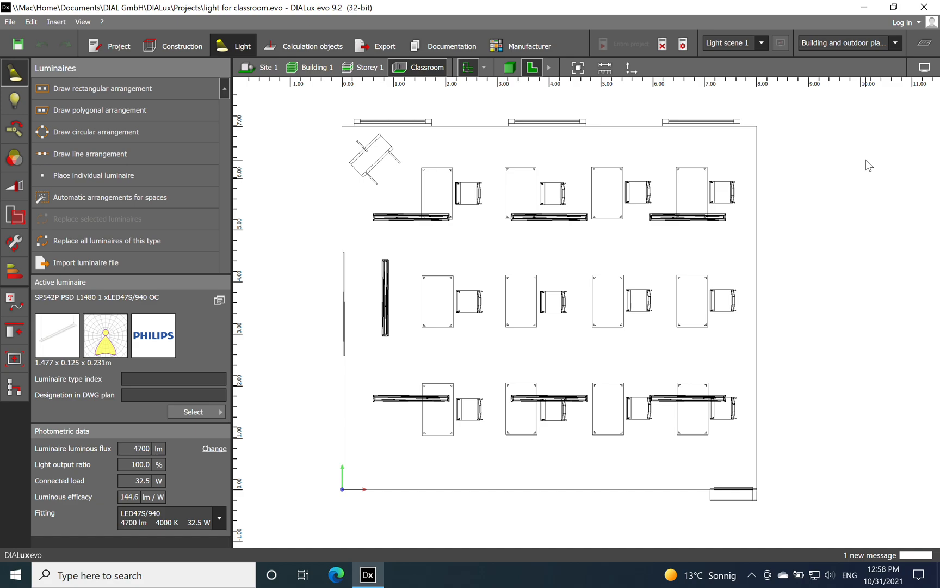
{"action": "mouse_move", "coordinate": [616, 482]}
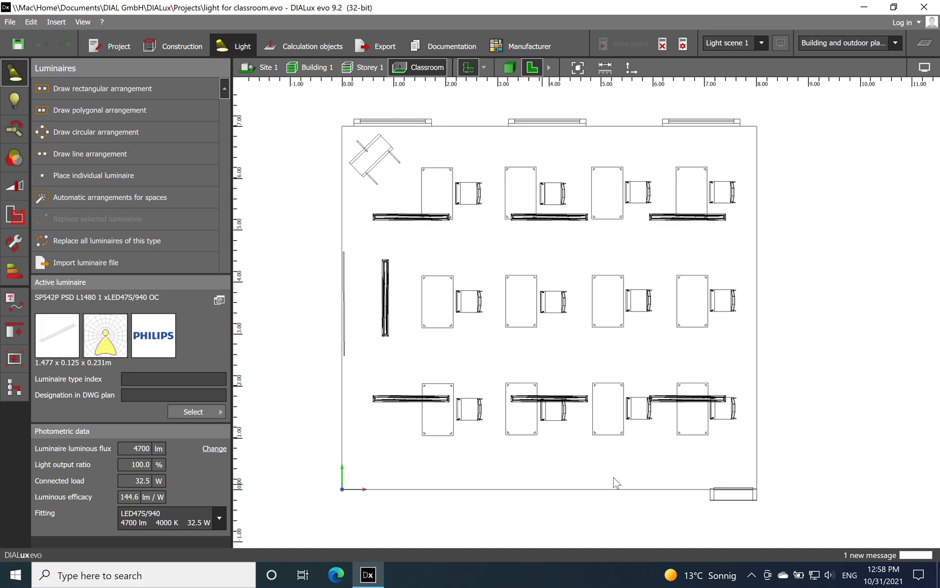
{"action": "mouse_move", "coordinate": [516, 84]}
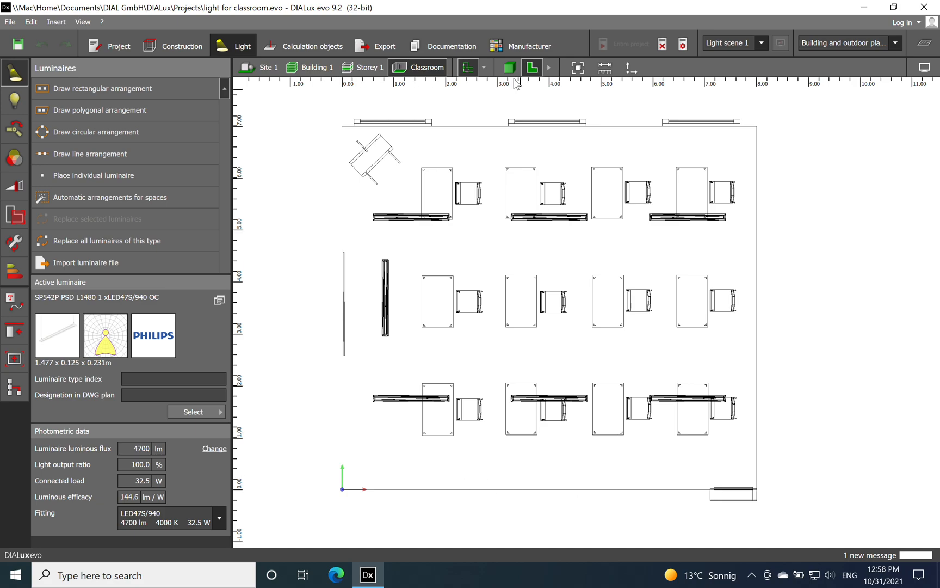
{"action": "mouse_move", "coordinate": [509, 67]}
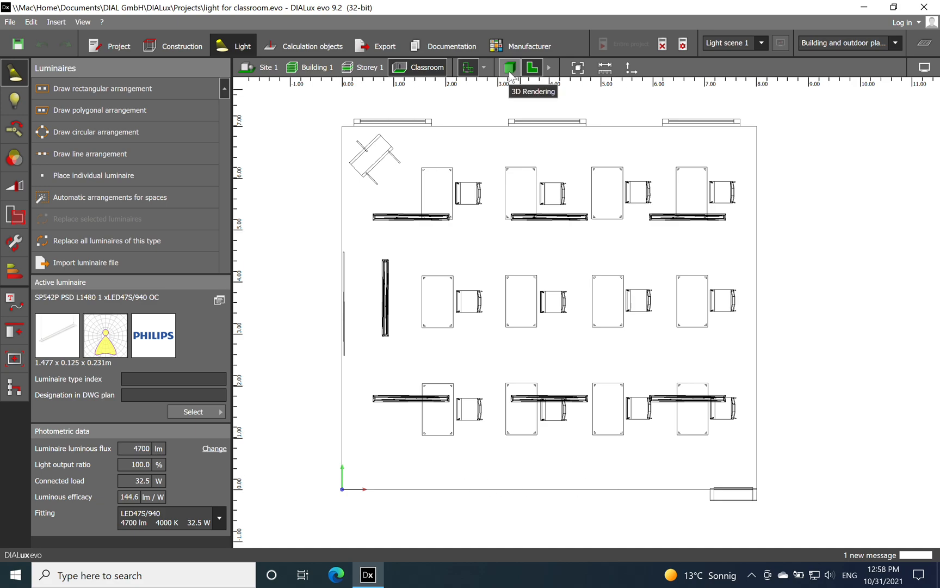
- Show the classroom in 3D and check the 2.000 m × 1.500 m wall board
{"action": "left_click", "coordinate": [507, 66]}
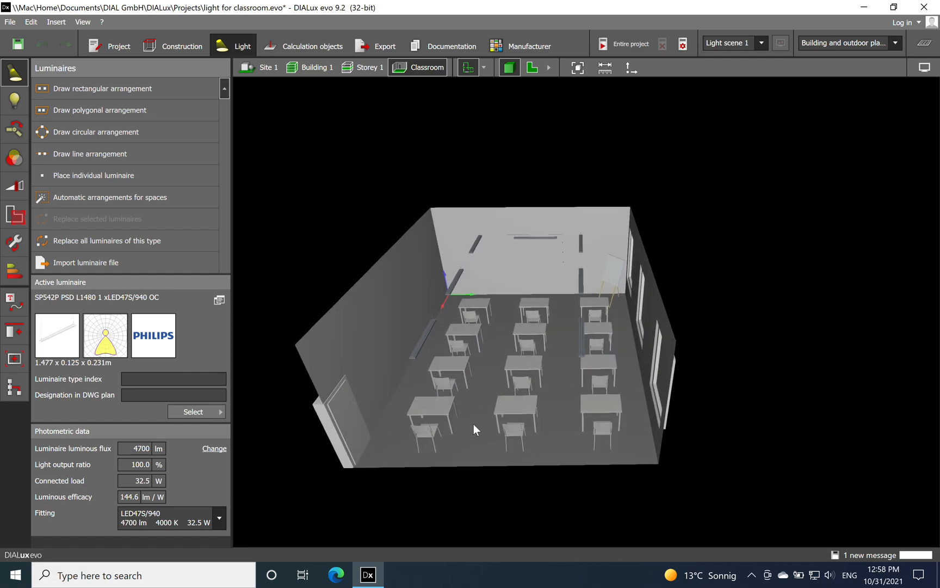
{"action": "mouse_move", "coordinate": [481, 423]}
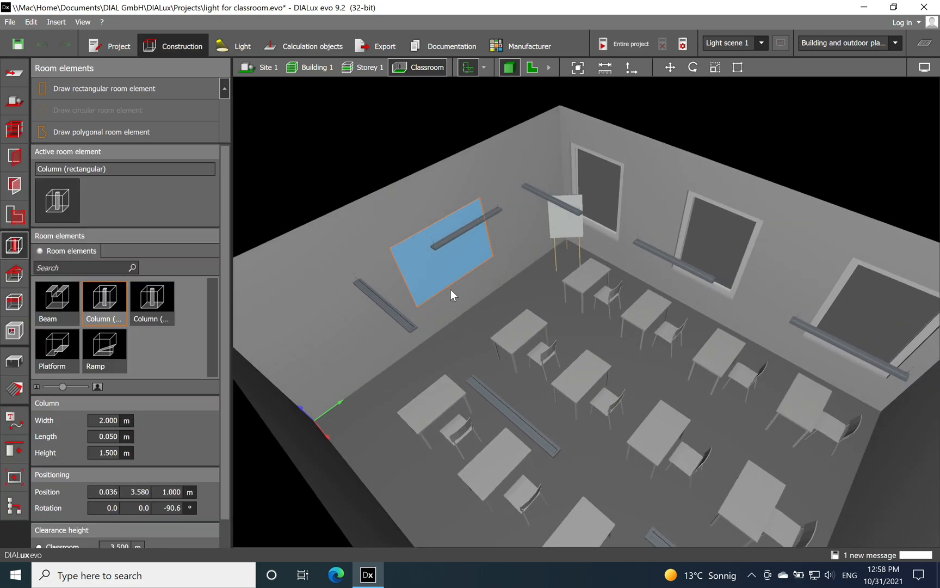
{"action": "mouse_move", "coordinate": [471, 318]}
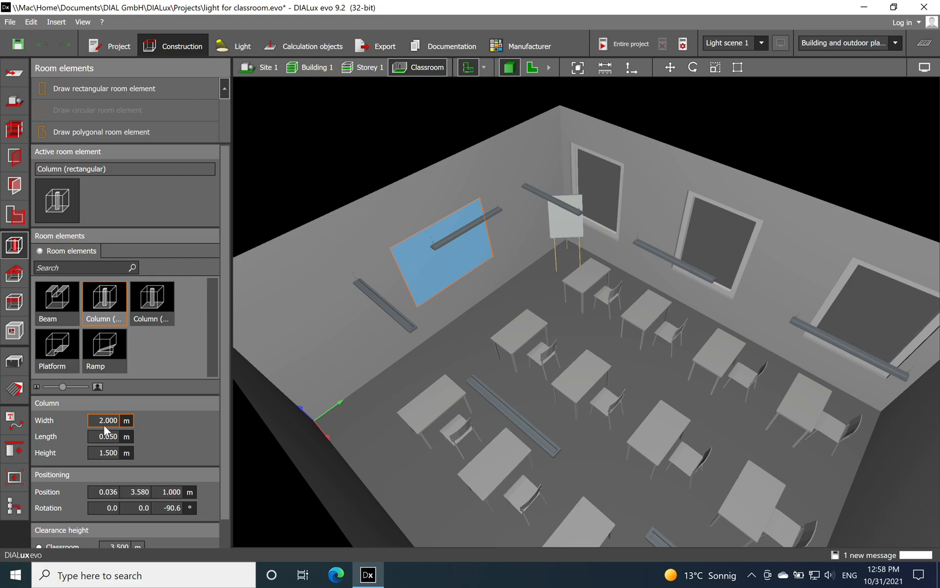
{"action": "left_click", "coordinate": [108, 453]}
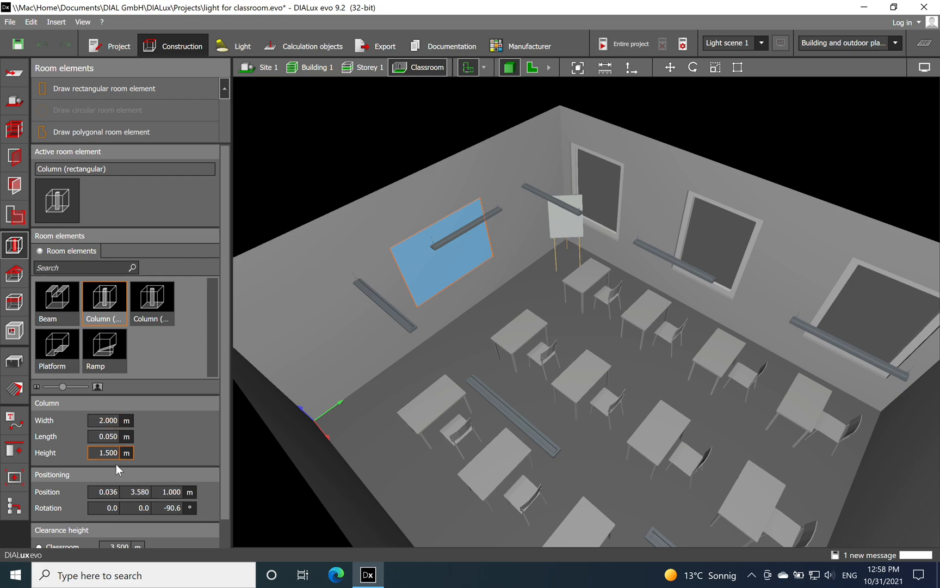
{"action": "mouse_move", "coordinate": [111, 462]}
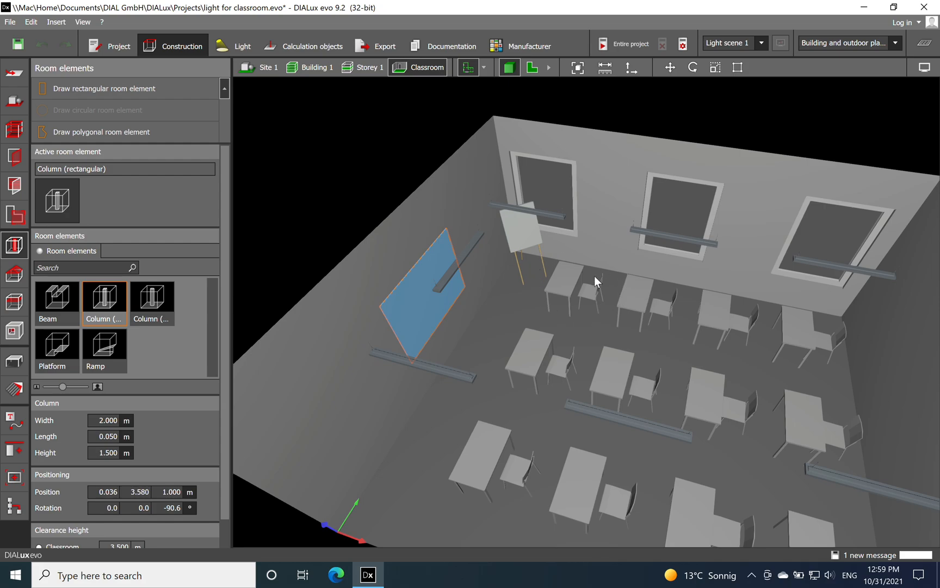
{"action": "mouse_move", "coordinate": [574, 280]}
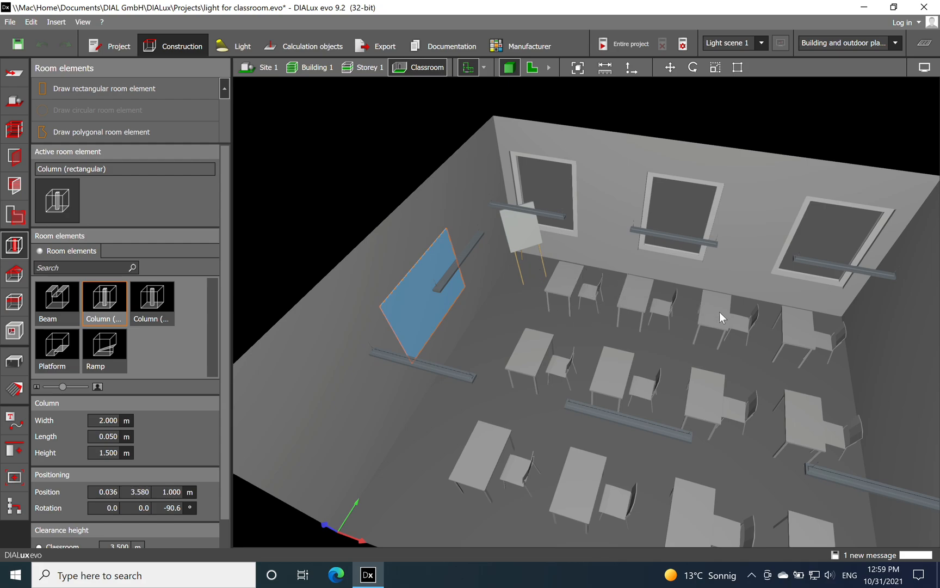
{"action": "mouse_move", "coordinate": [532, 67]}
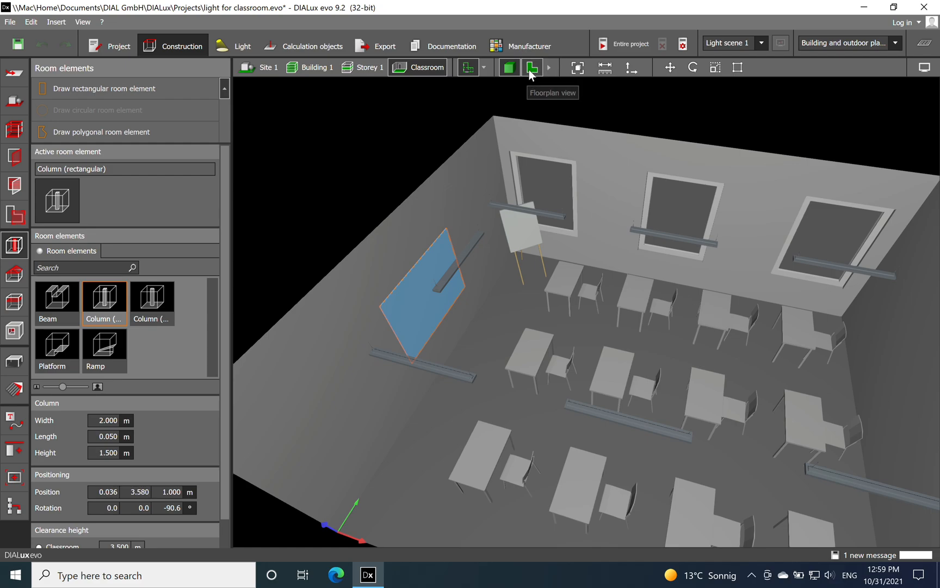
- Return to the floor plan and select the board on the left wall
{"action": "left_click", "coordinate": [532, 68]}
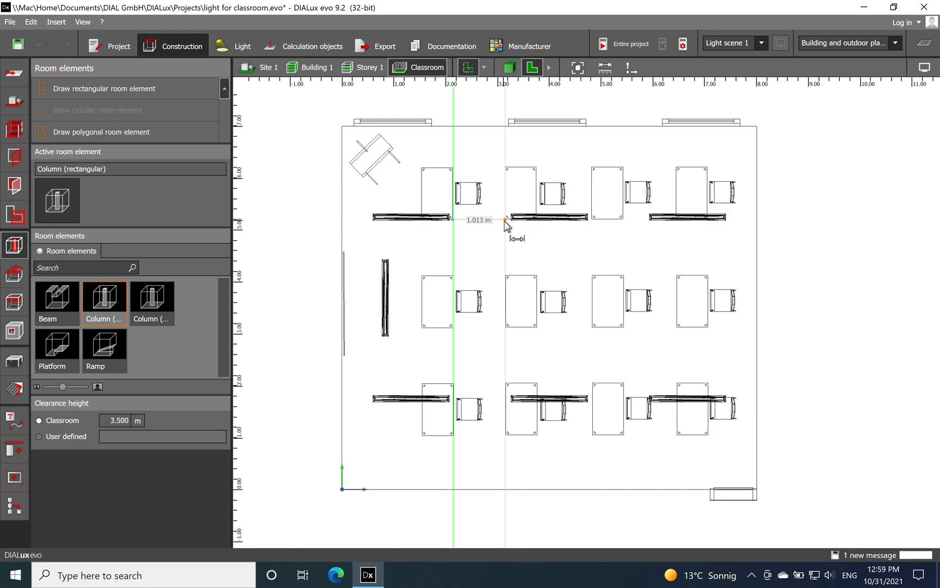
{"action": "left_click", "coordinate": [386, 300]}
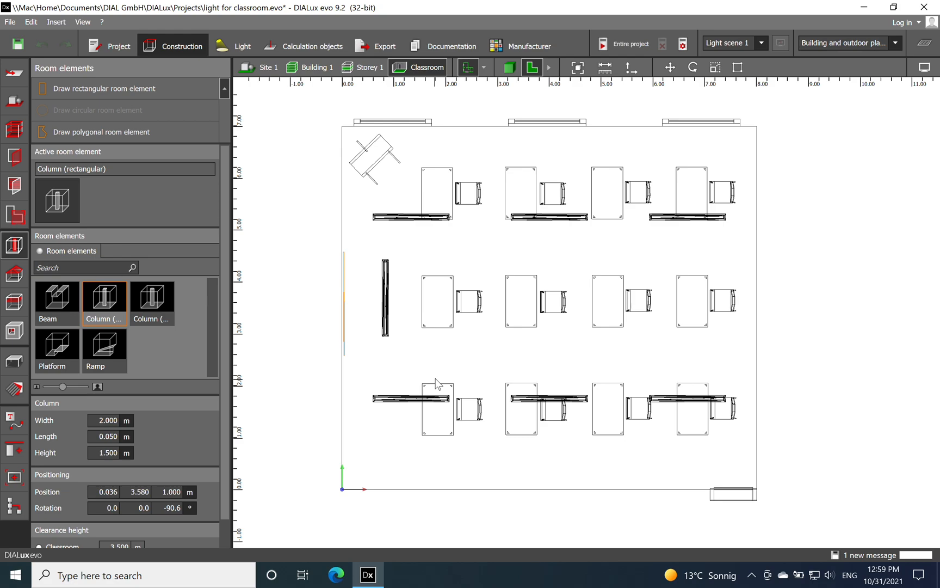
{"action": "mouse_move", "coordinate": [424, 244]}
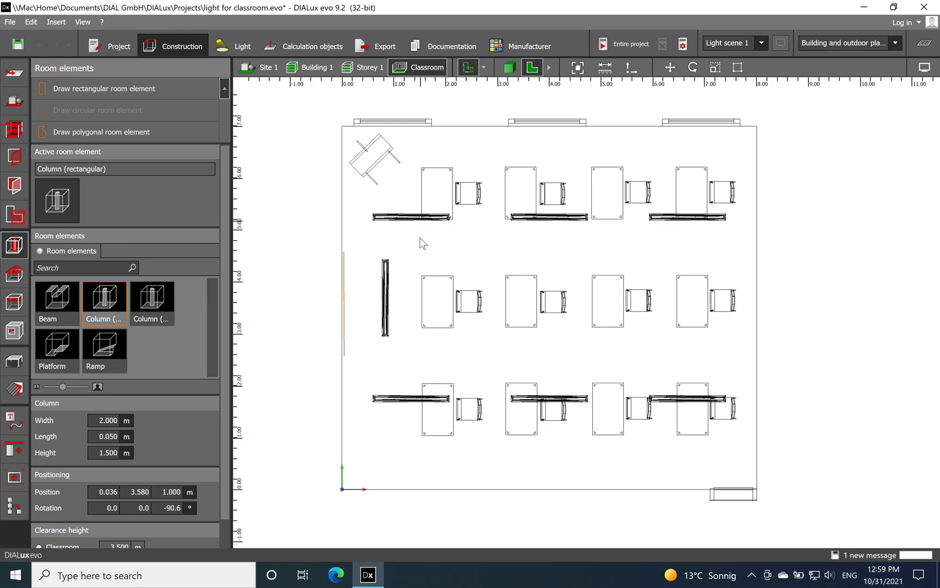
{"action": "mouse_move", "coordinate": [436, 337]}
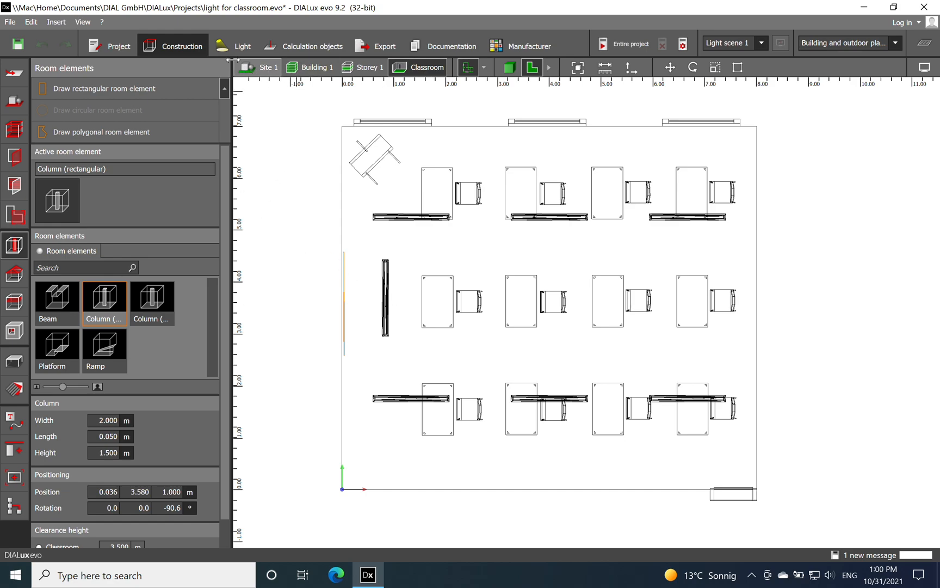
- In Light mode, show the Classroom workplane settings: 0.800 m height, 0.000 m wall zone
{"action": "left_click", "coordinate": [14, 214]}
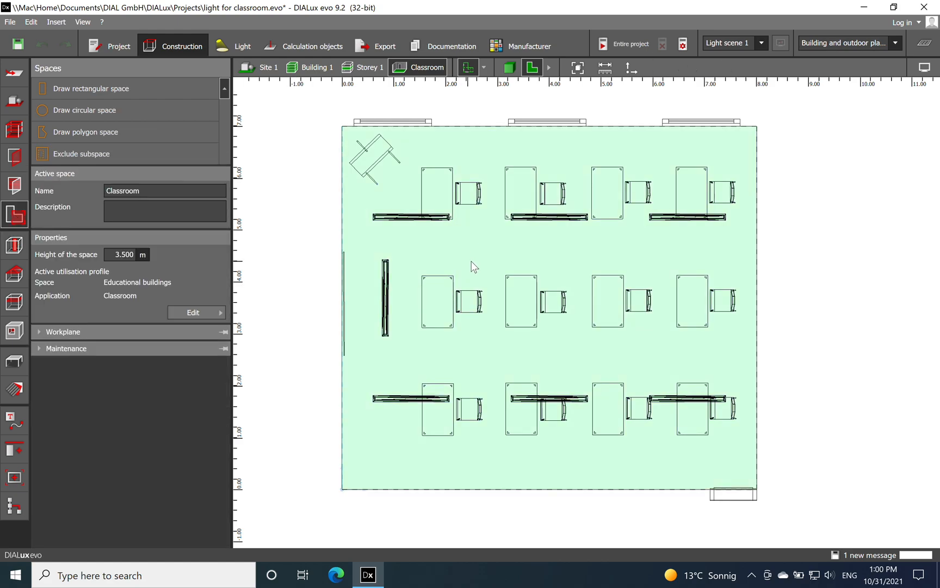
{"action": "mouse_move", "coordinate": [248, 79]}
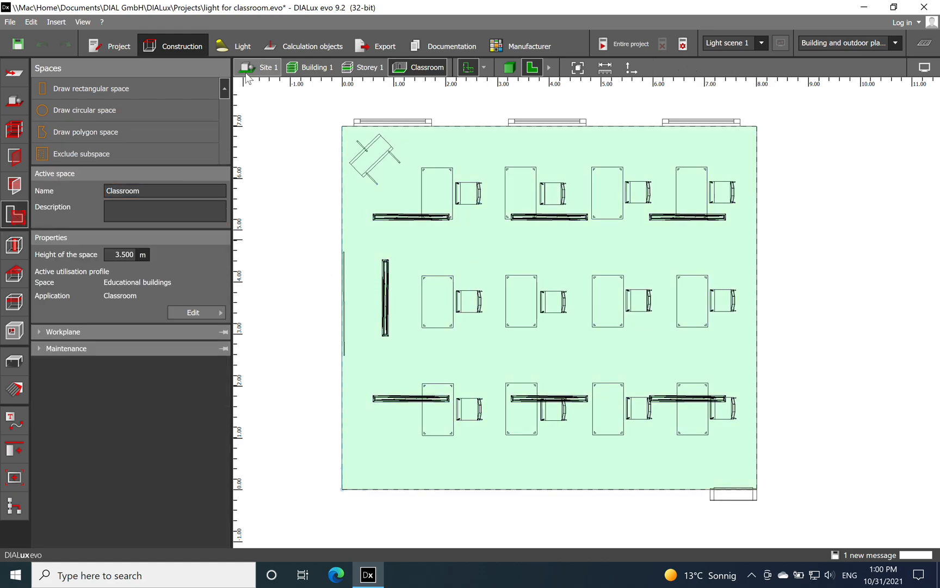
{"action": "left_click", "coordinate": [242, 46]}
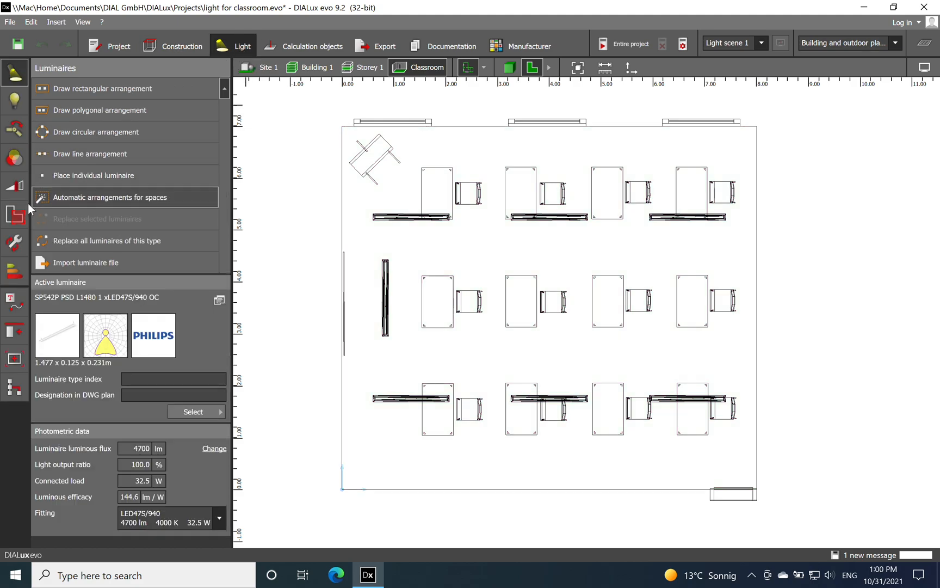
{"action": "left_click", "coordinate": [15, 214]}
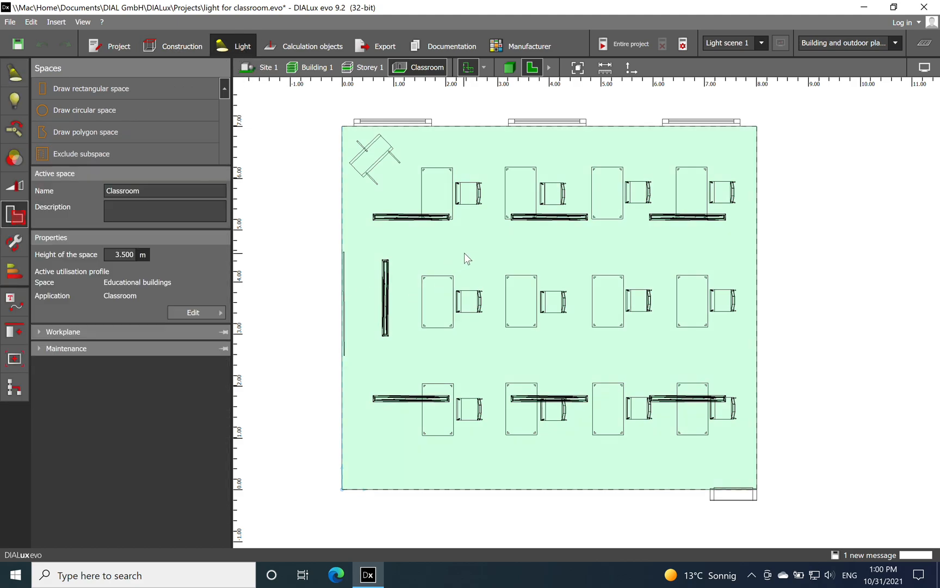
{"action": "mouse_move", "coordinate": [41, 338]}
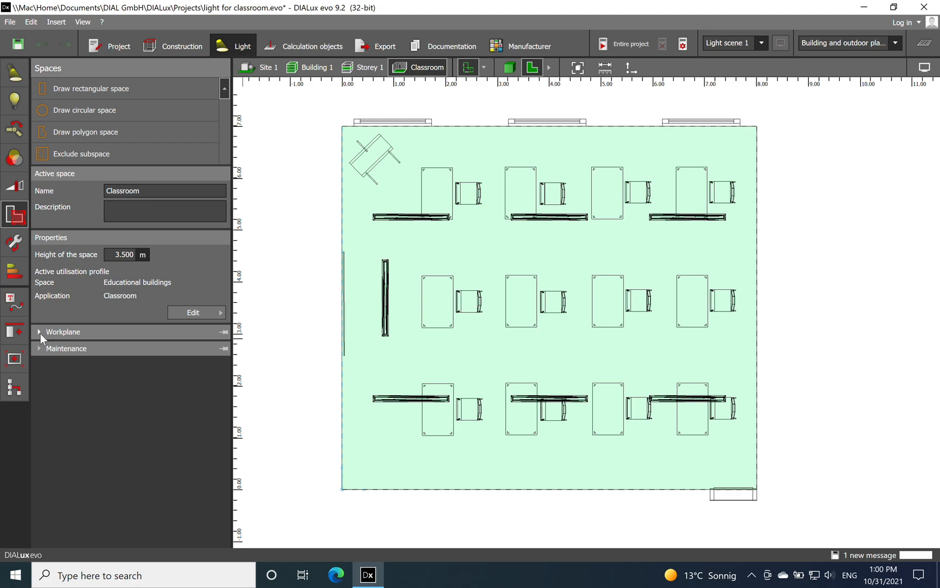
{"action": "left_click", "coordinate": [64, 331]}
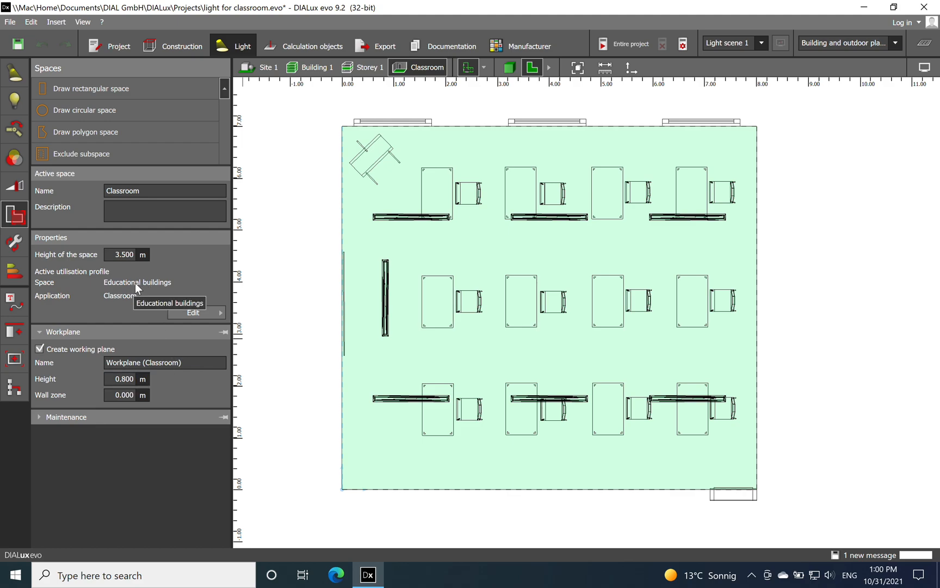
{"action": "mouse_move", "coordinate": [156, 291]}
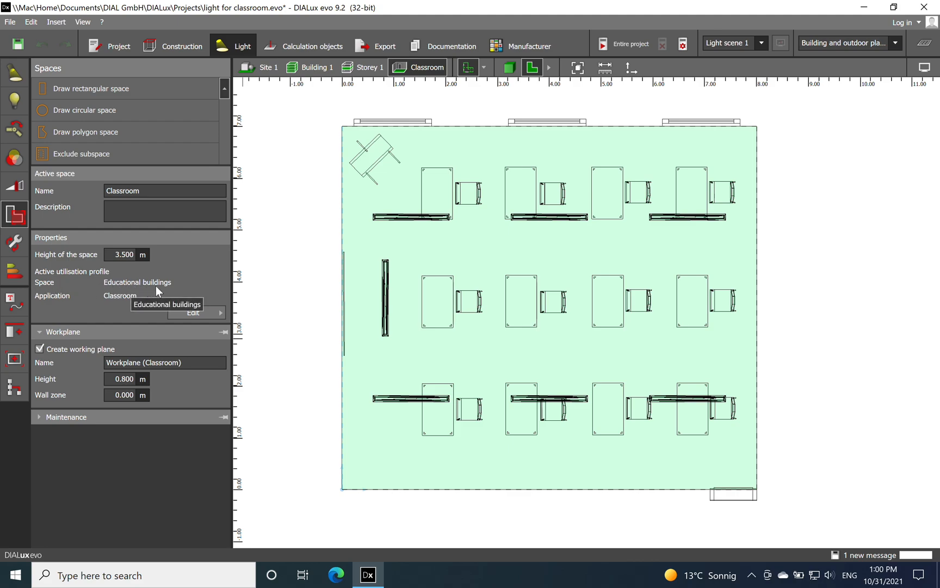
{"action": "mouse_move", "coordinate": [193, 313]}
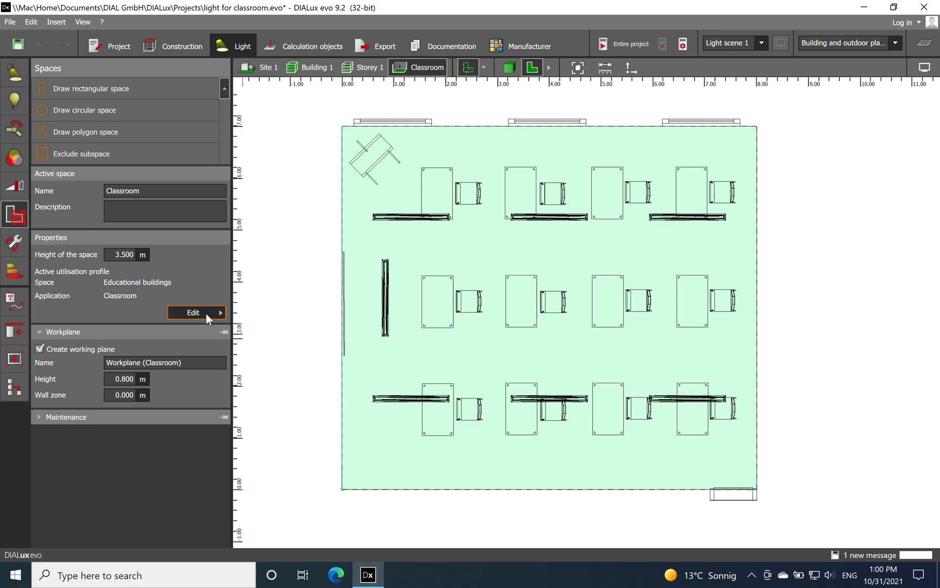
- Open the utilisation profile settings and try the evening classes and adult education profile
{"action": "left_click", "coordinate": [193, 313]}
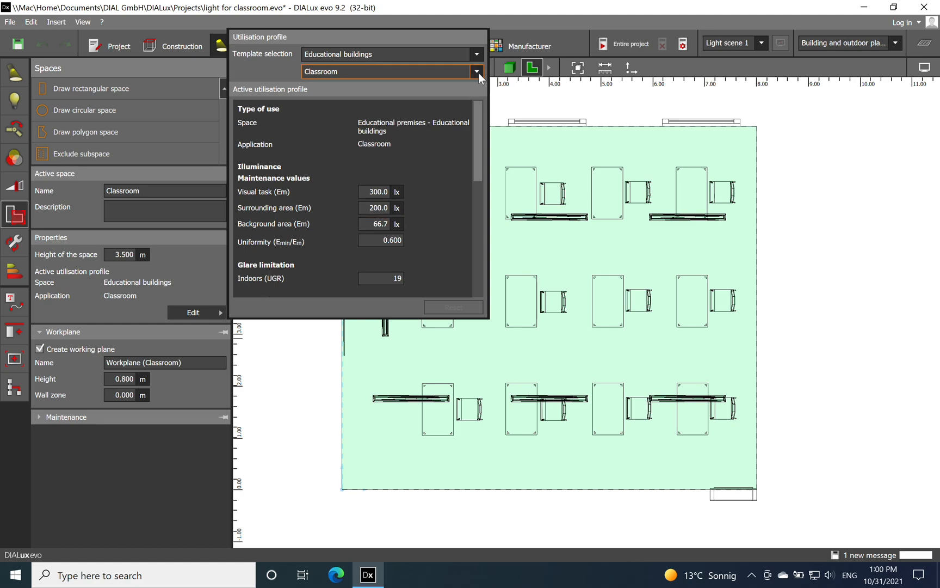
{"action": "left_click", "coordinate": [478, 72]}
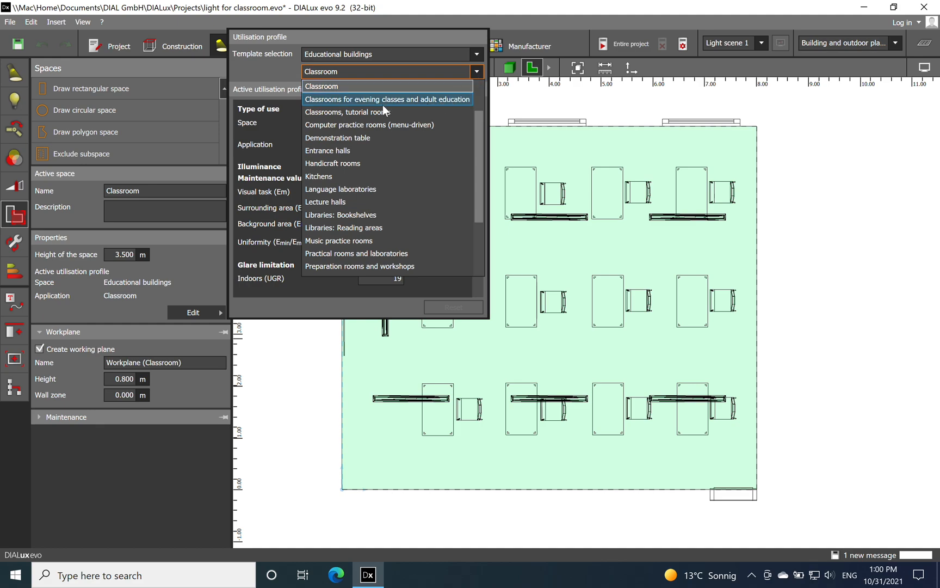
{"action": "left_click", "coordinate": [388, 99]}
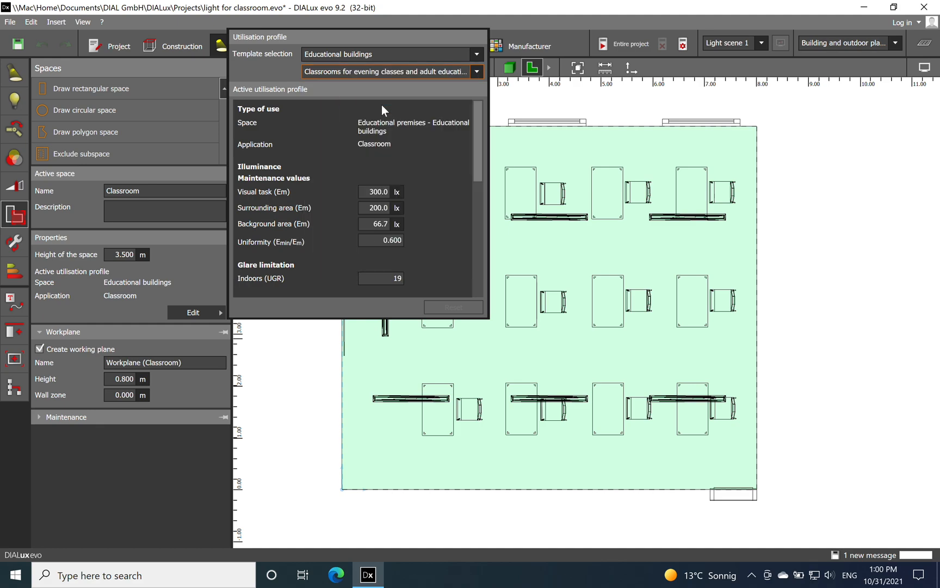
{"action": "left_click", "coordinate": [392, 71]}
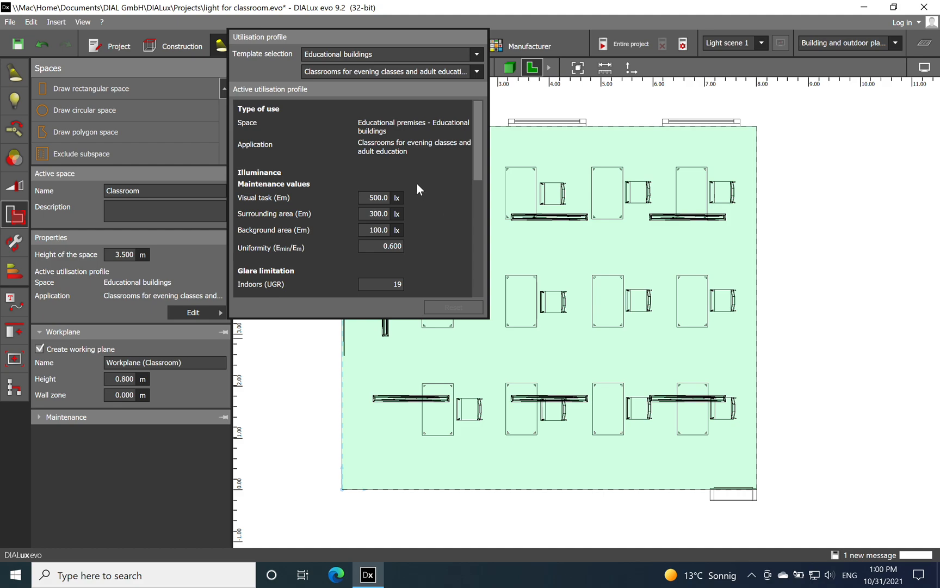
{"action": "mouse_move", "coordinate": [397, 264]}
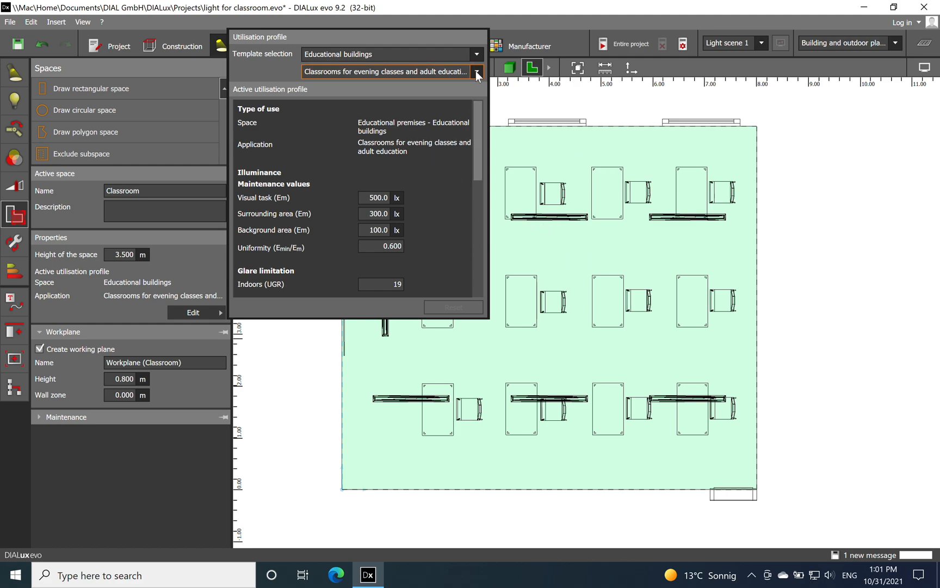
- Try Classrooms, tutorial rooms, then reapply the plain Classroom profile (300 lx, UGR 19)
{"action": "left_click", "coordinate": [476, 72]}
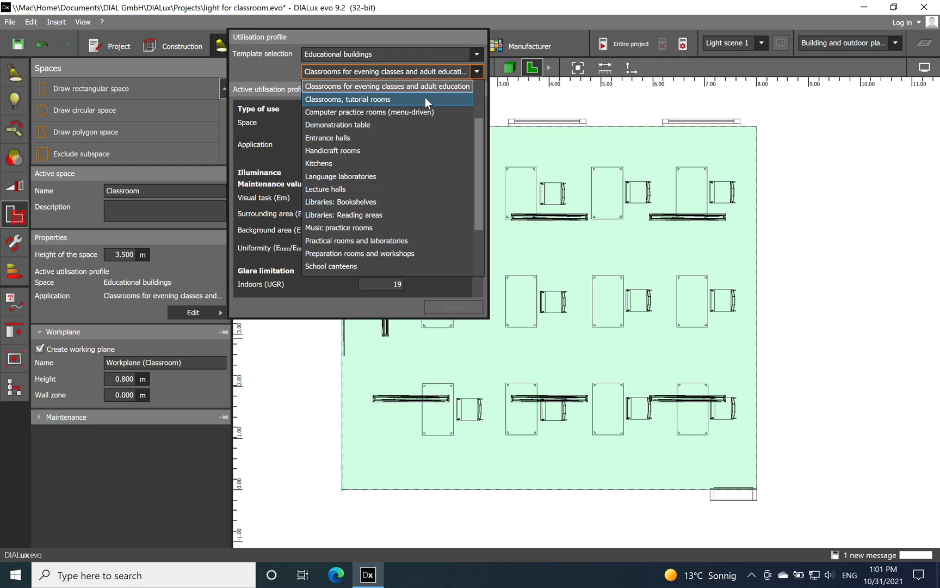
{"action": "left_click", "coordinate": [348, 99]}
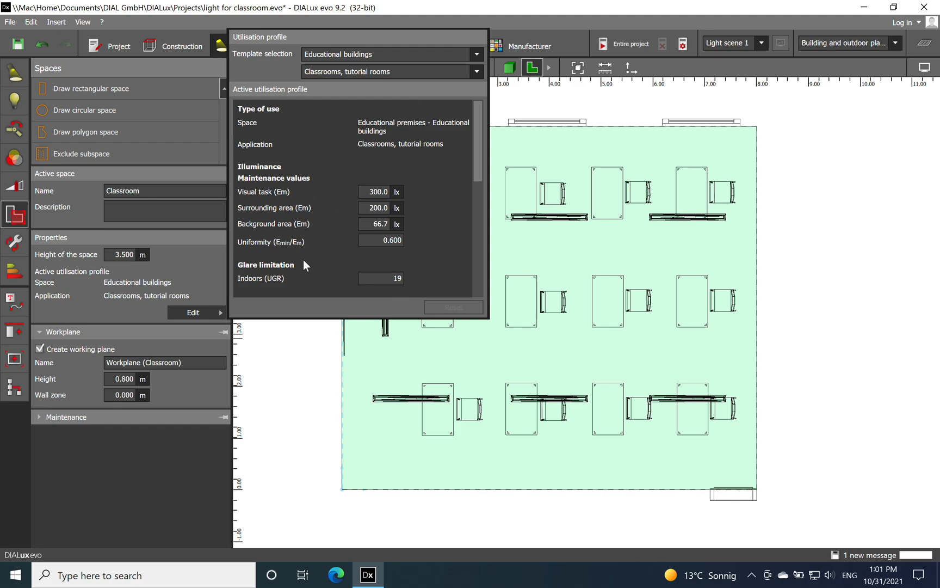
{"action": "mouse_move", "coordinate": [434, 127]}
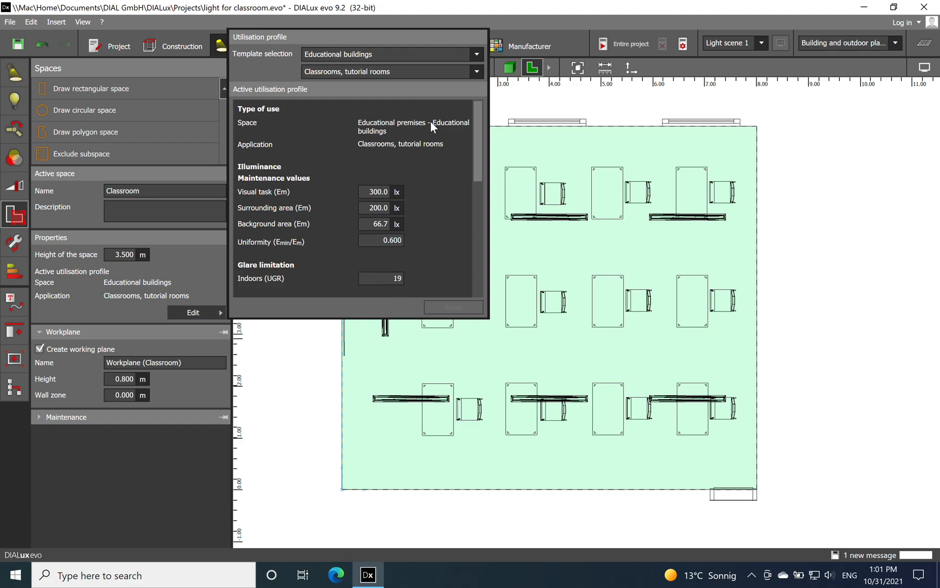
{"action": "left_click", "coordinate": [476, 72]}
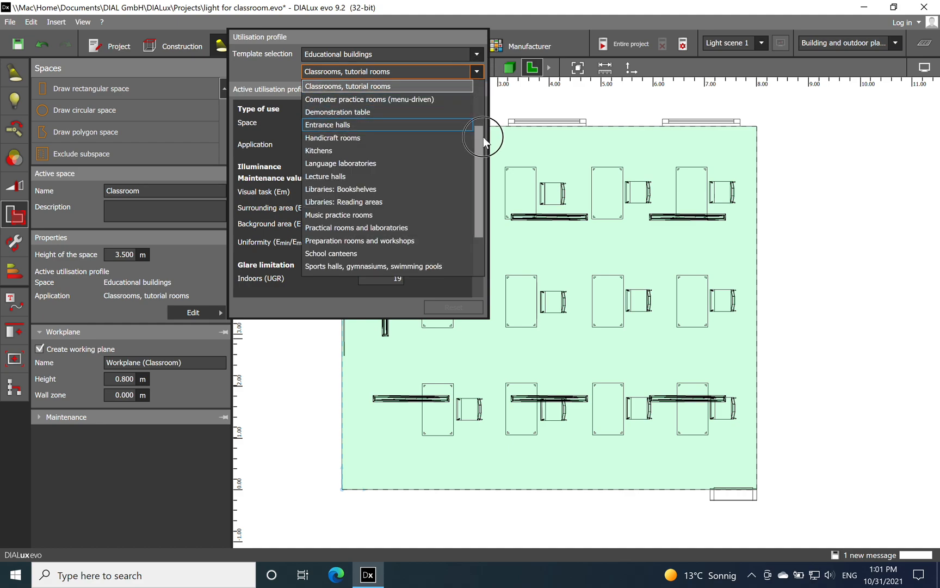
{"action": "scroll", "scroll_direction": "up", "scroll_amount": 3}
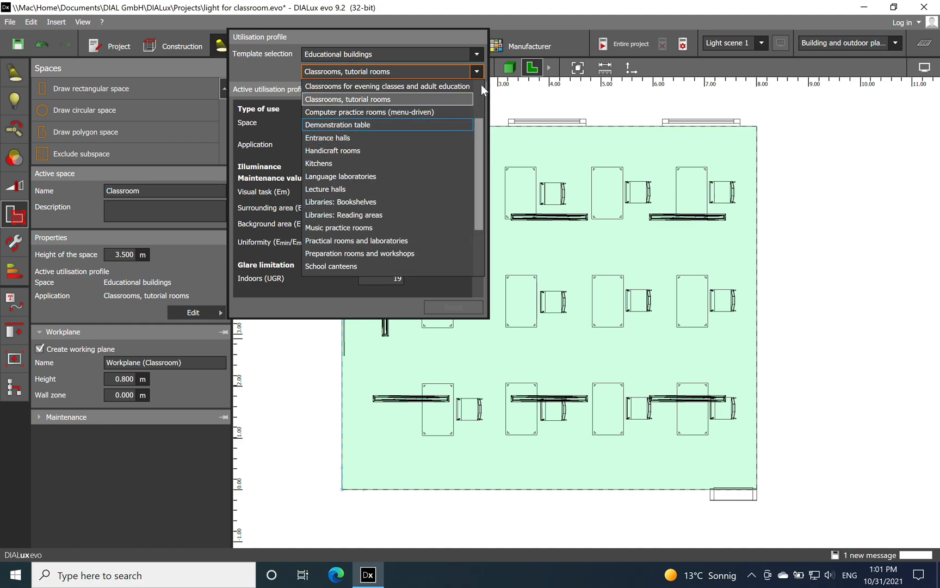
{"action": "scroll", "scroll_direction": "up", "scroll_amount": 3}
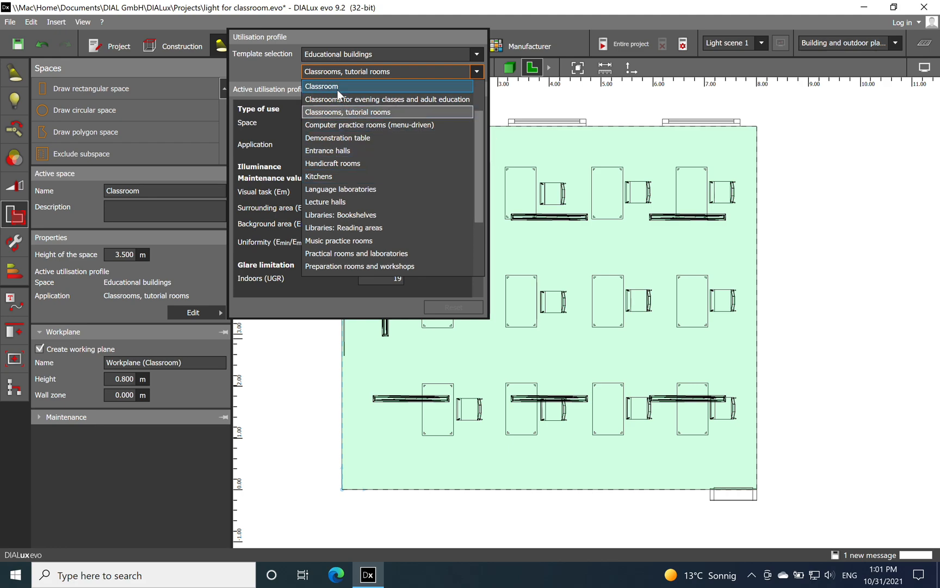
{"action": "left_click", "coordinate": [322, 87]}
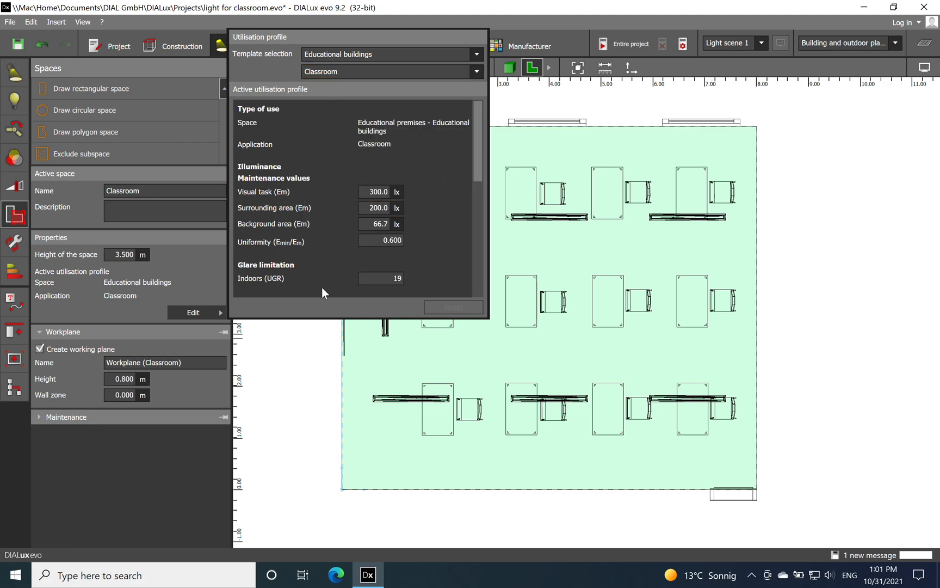
{"action": "mouse_move", "coordinate": [413, 288]}
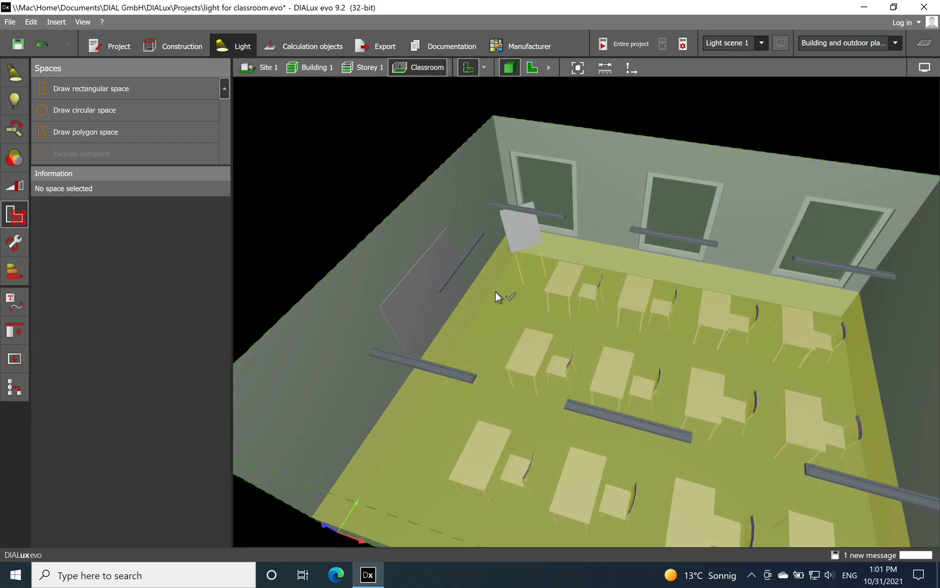
{"action": "mouse_move", "coordinate": [306, 181]}
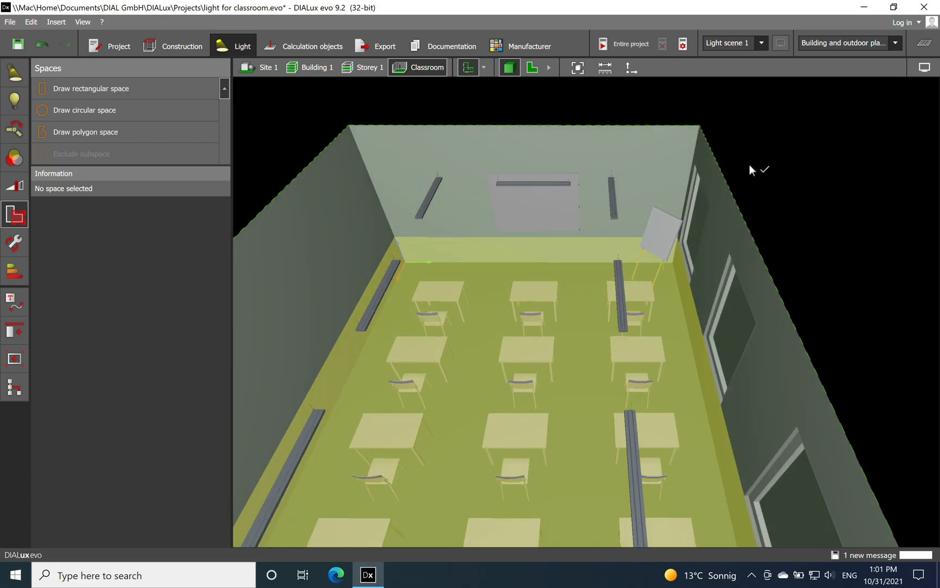
{"action": "mouse_move", "coordinate": [213, 103]}
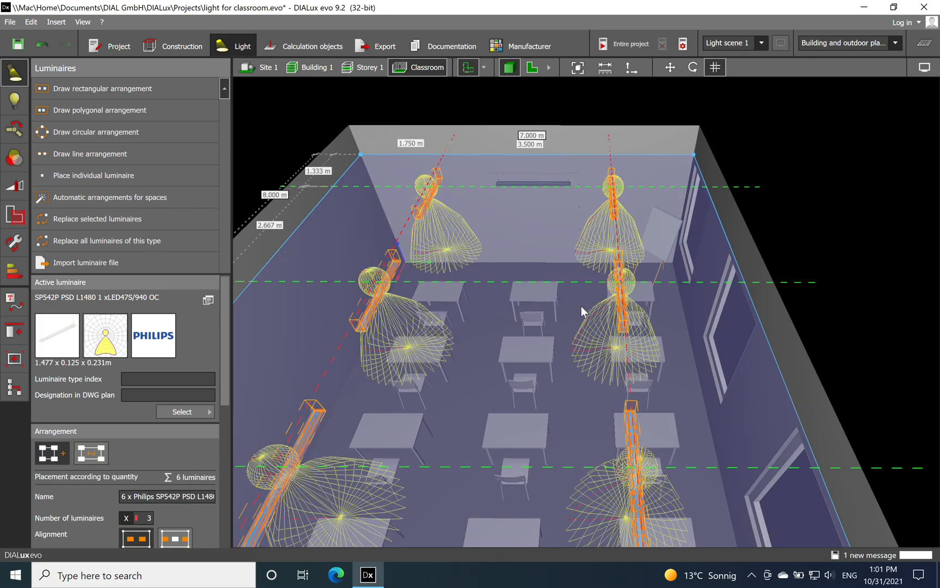
{"action": "mouse_move", "coordinate": [479, 323]}
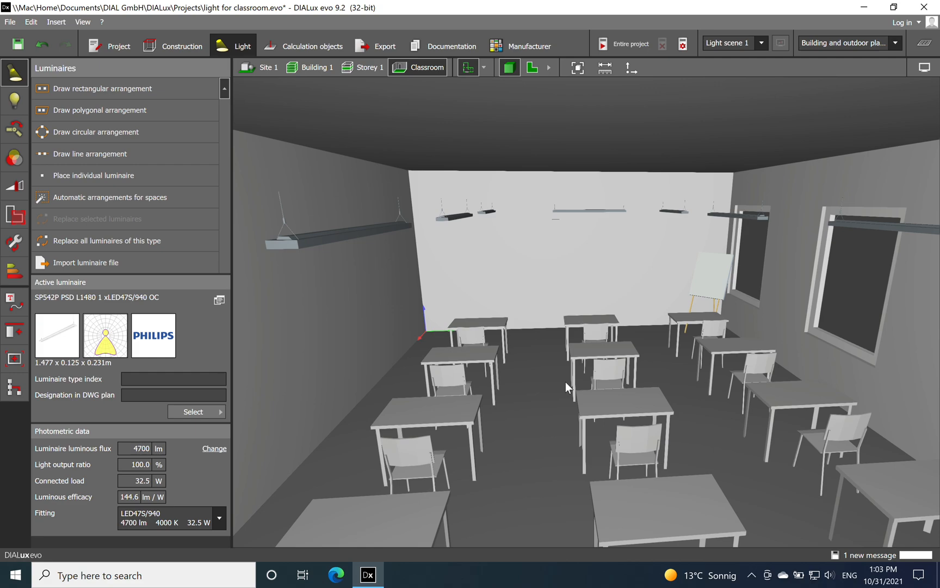
{"action": "mouse_move", "coordinate": [609, 355]}
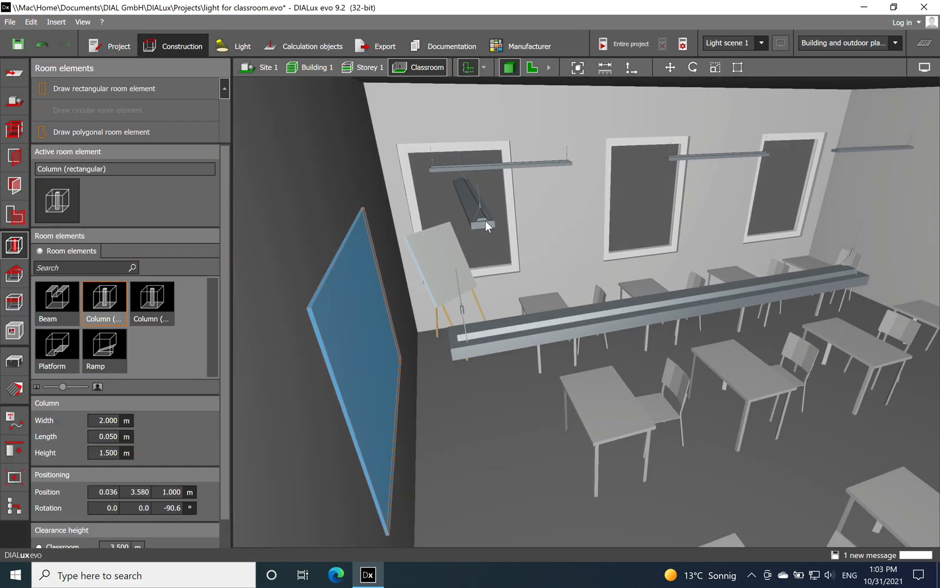
{"action": "left_click", "coordinate": [242, 45]}
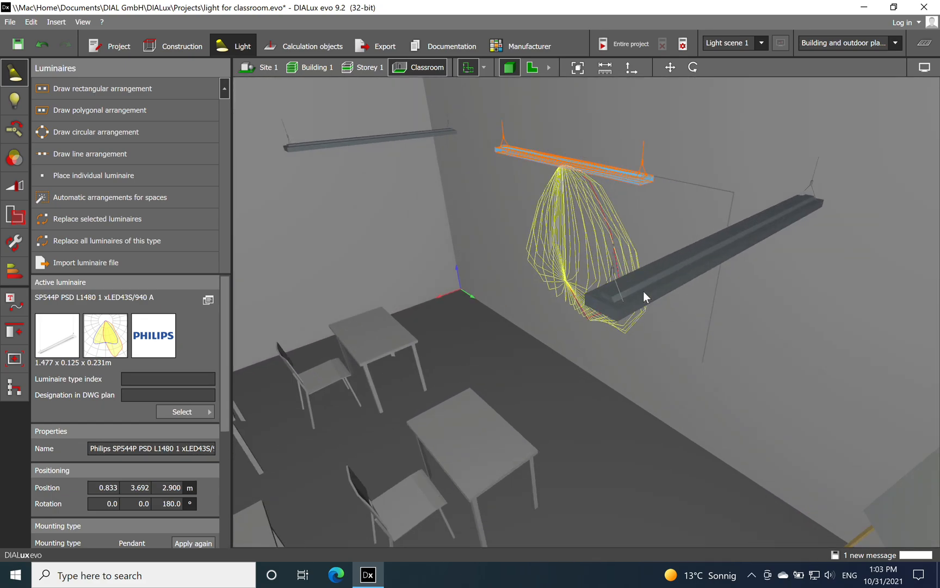
{"action": "mouse_move", "coordinate": [604, 193]}
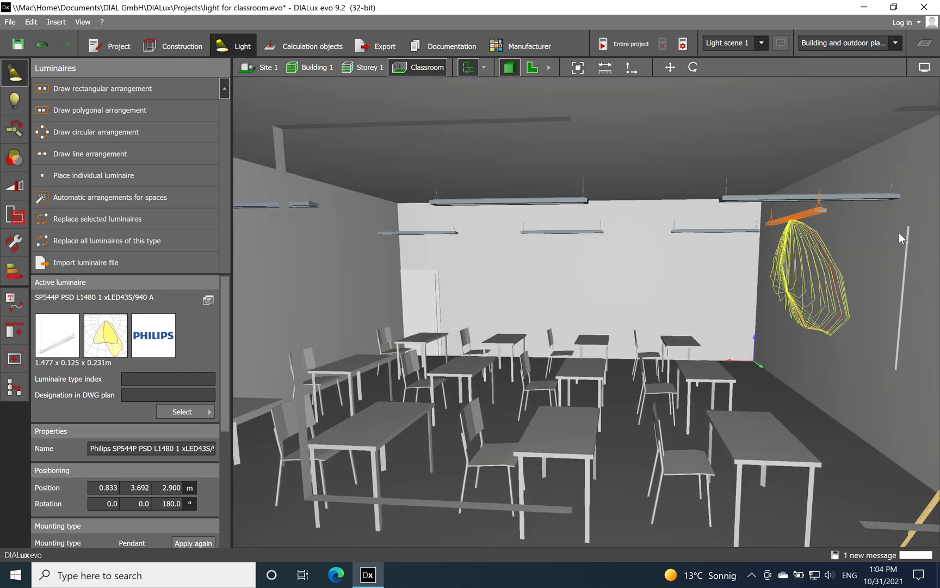
{"action": "mouse_move", "coordinate": [881, 239]}
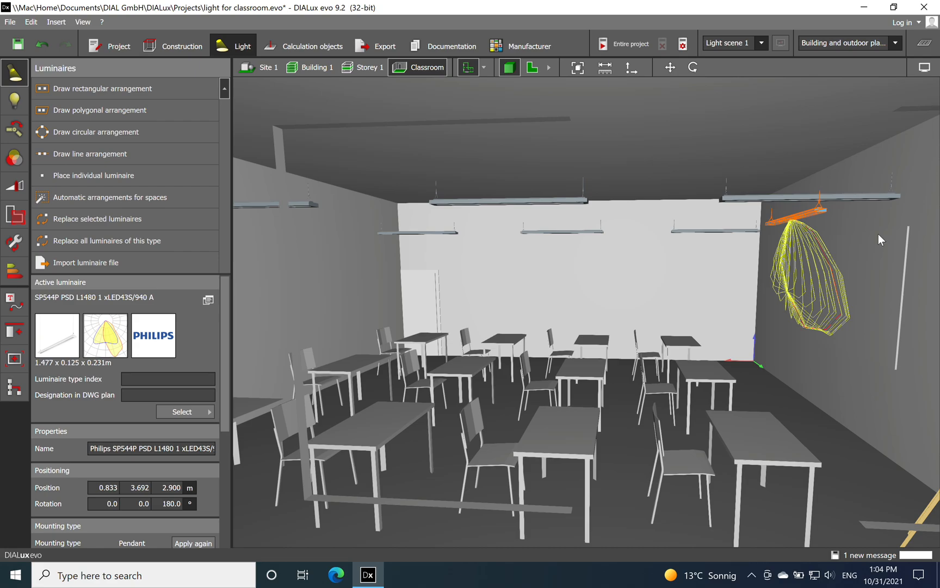
{"action": "mouse_move", "coordinate": [842, 264]}
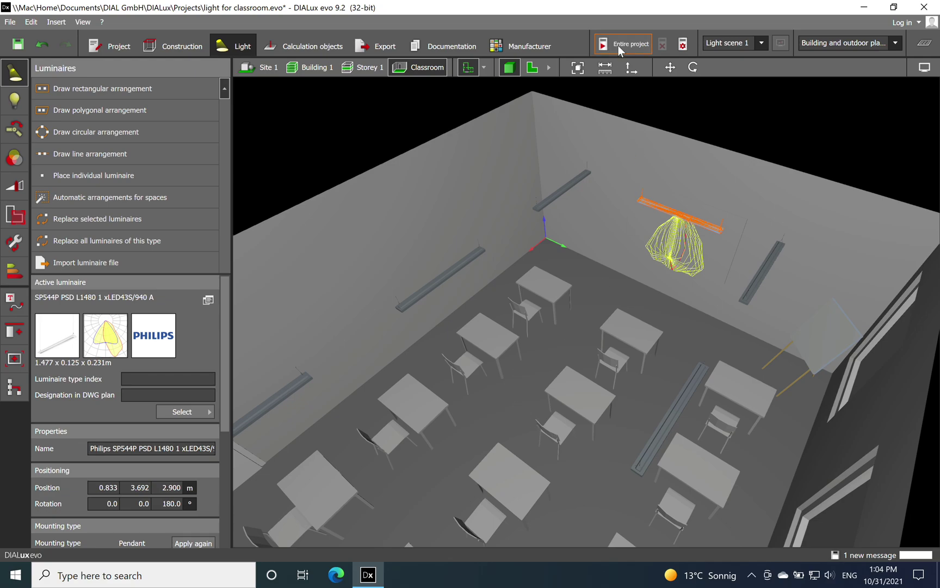
- Start the lighting calculation for the entire project
{"action": "left_click", "coordinate": [622, 44]}
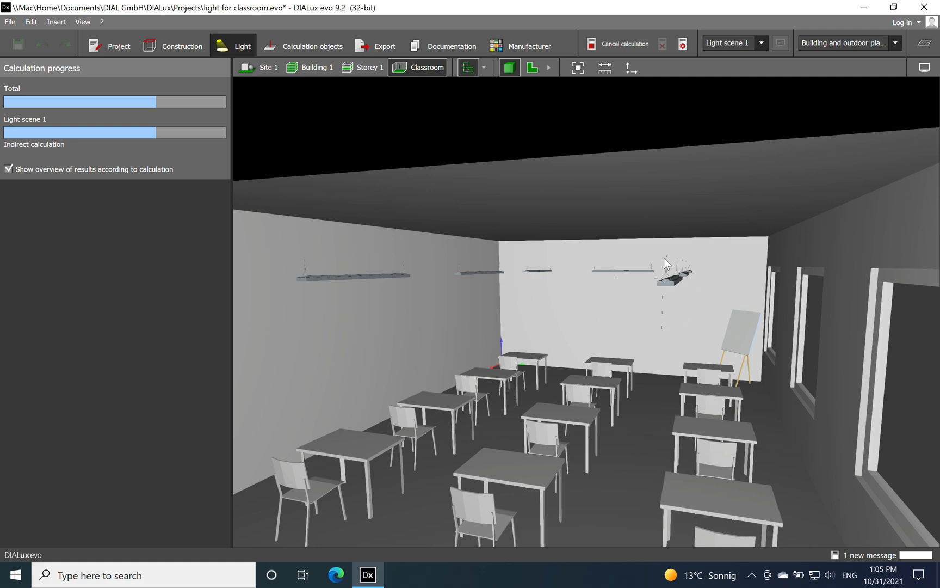
{"action": "mouse_move", "coordinate": [657, 290]}
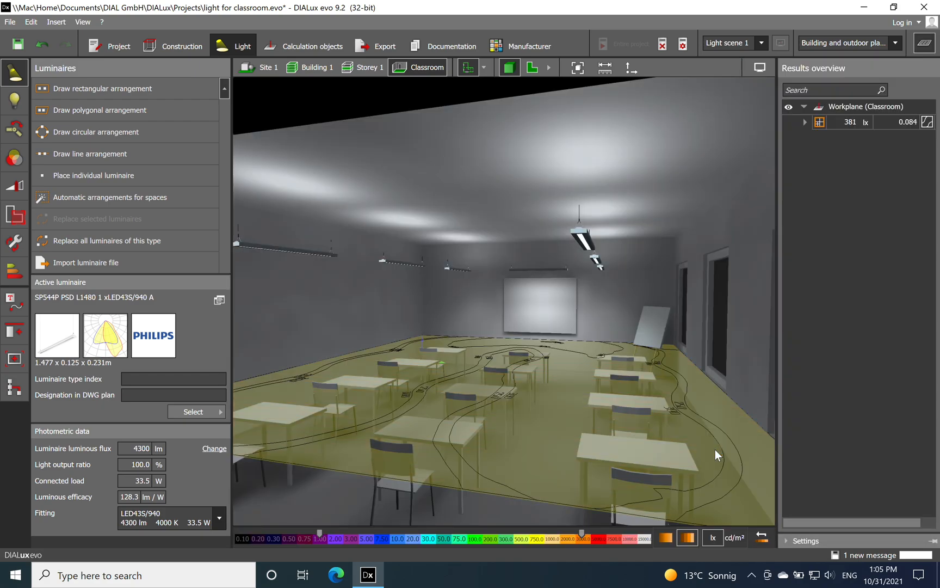
{"action": "mouse_move", "coordinate": [704, 444]}
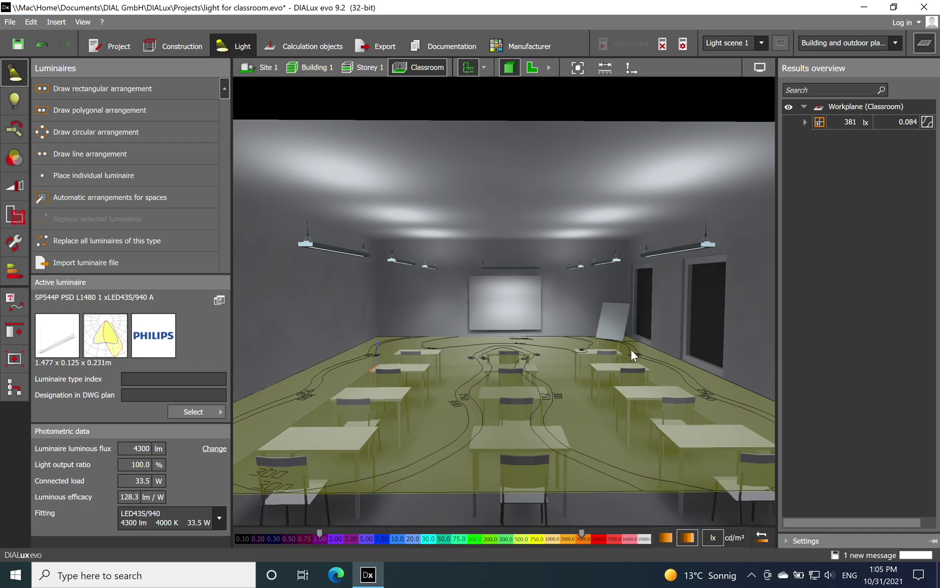
{"action": "mouse_move", "coordinate": [484, 345]}
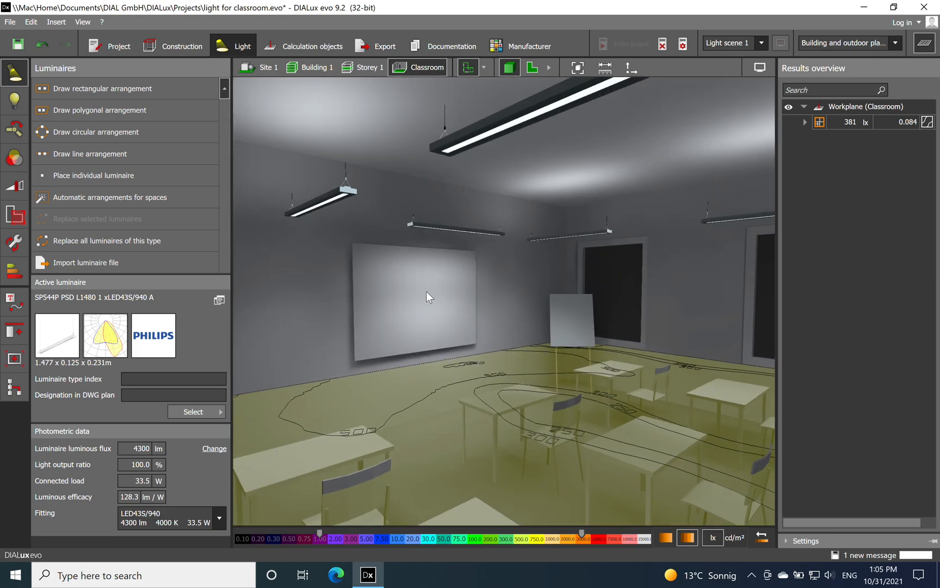
{"action": "mouse_move", "coordinate": [402, 311]}
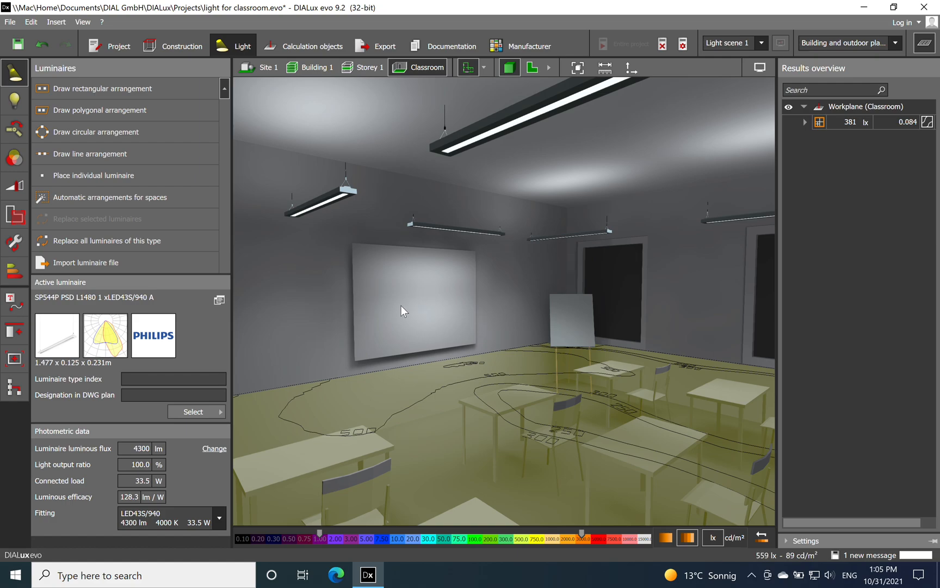
{"action": "mouse_move", "coordinate": [456, 319]}
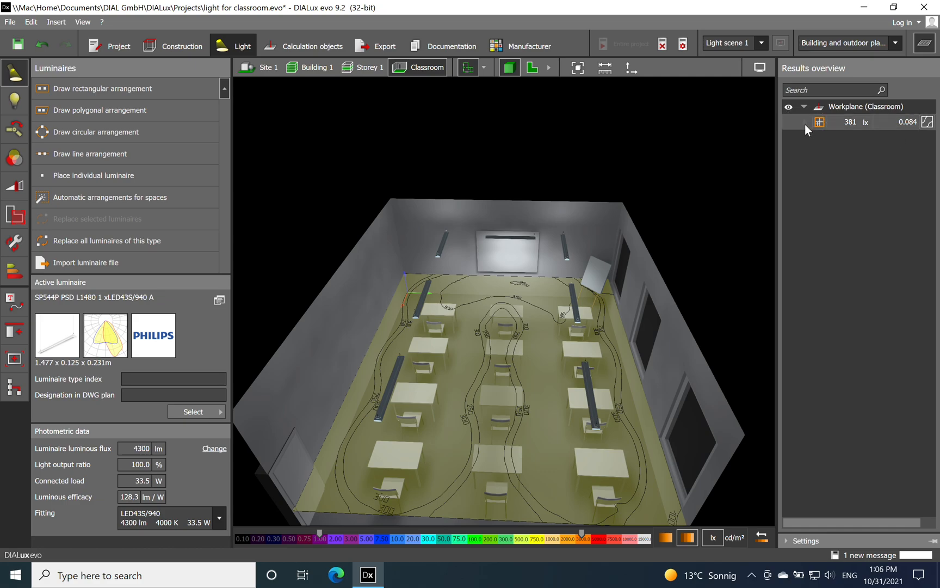
- Expand the Workplane (Classroom) results: 381 lx average, 31.9 lx minimum, 0.80 m height
{"action": "left_click", "coordinate": [806, 123]}
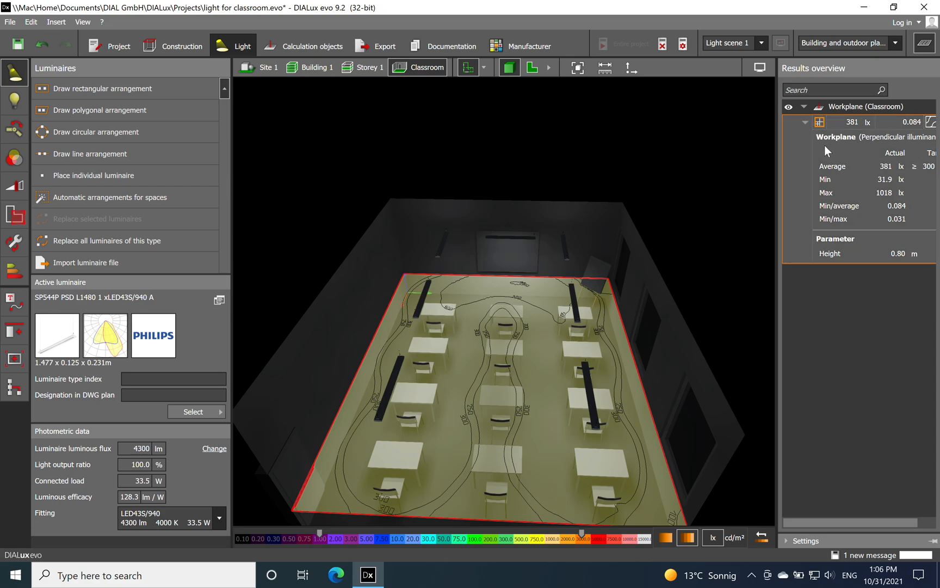
{"action": "mouse_move", "coordinate": [897, 264]}
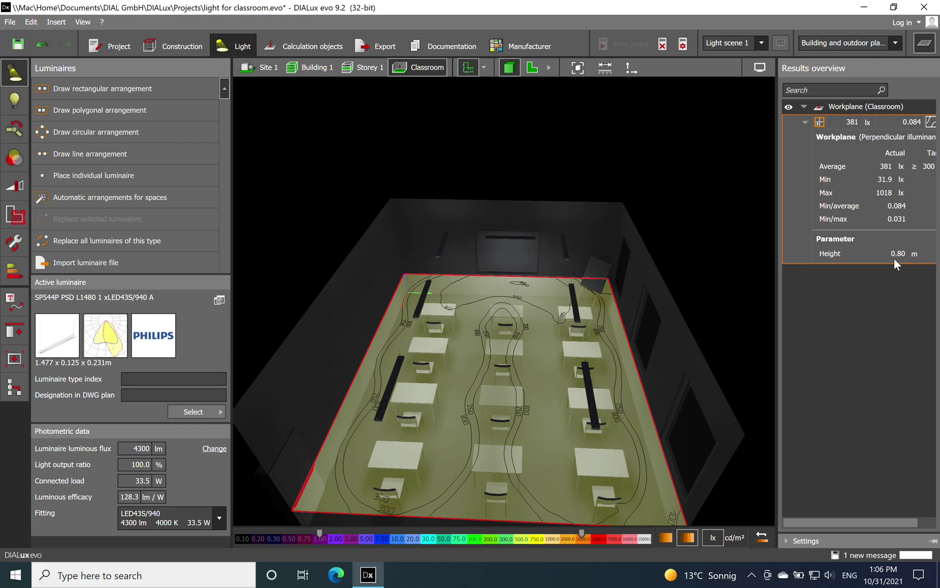
{"action": "left_click", "coordinate": [805, 122]}
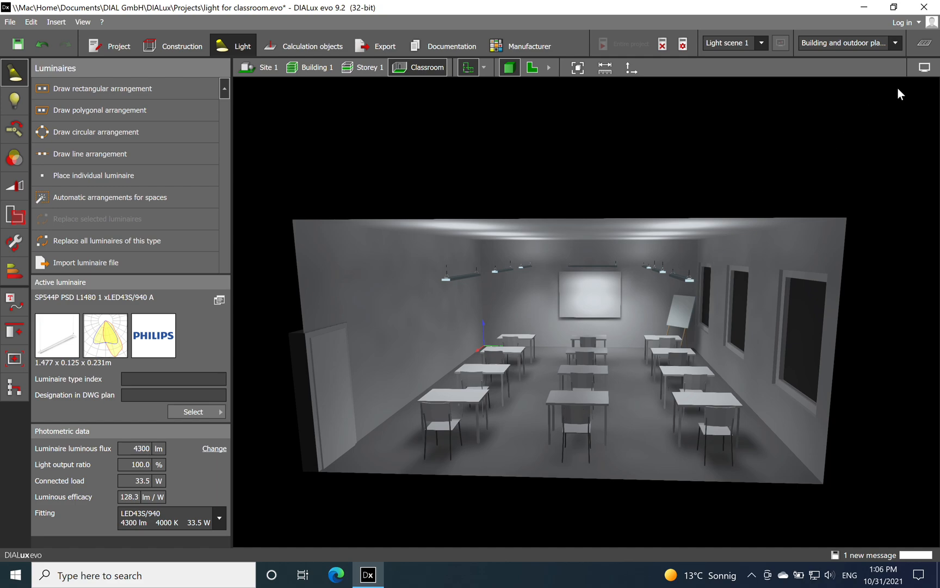
- Render the classroom in false colours and look at the bright patches above luminaires
{"action": "left_click", "coordinate": [857, 84]}
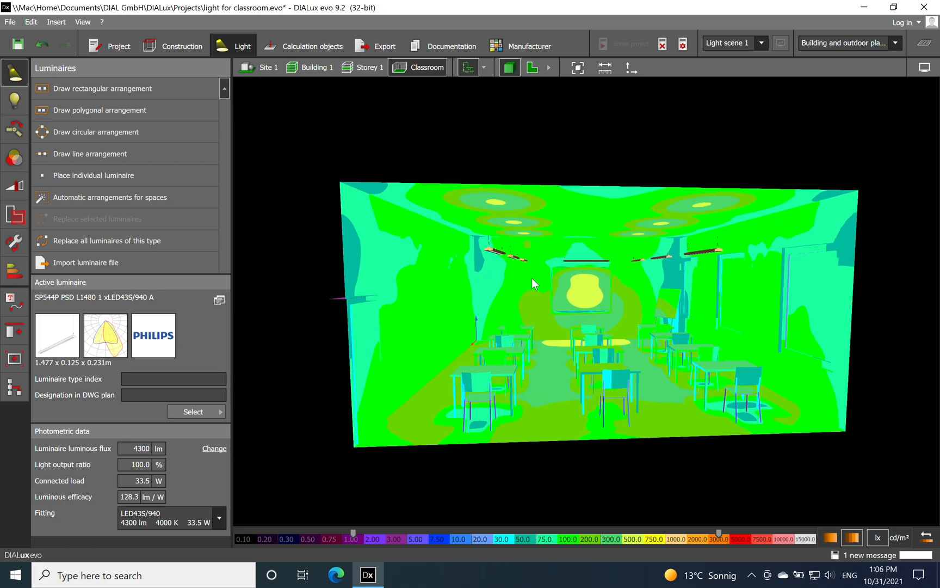
{"action": "scroll", "scroll_direction": "up", "scroll_amount": 3}
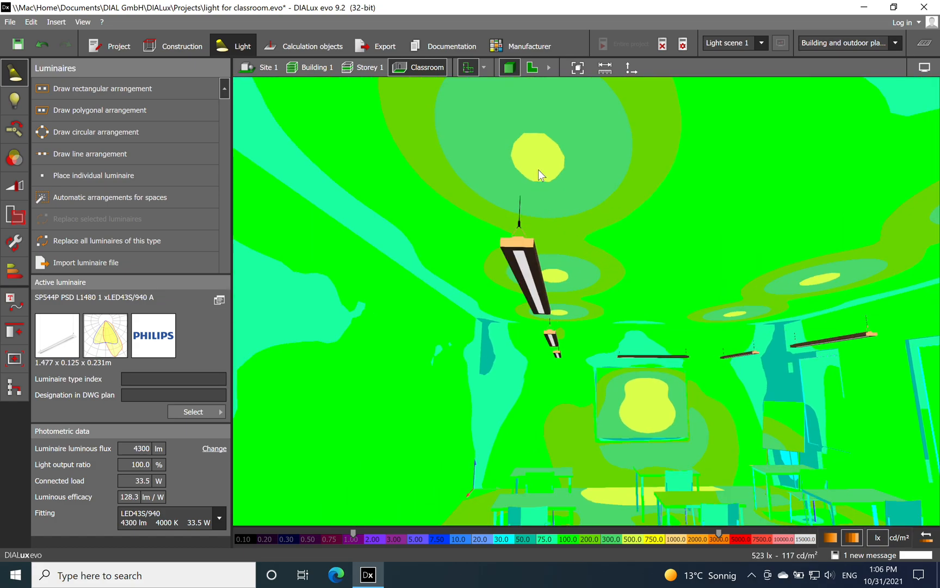
{"action": "mouse_move", "coordinate": [556, 287]}
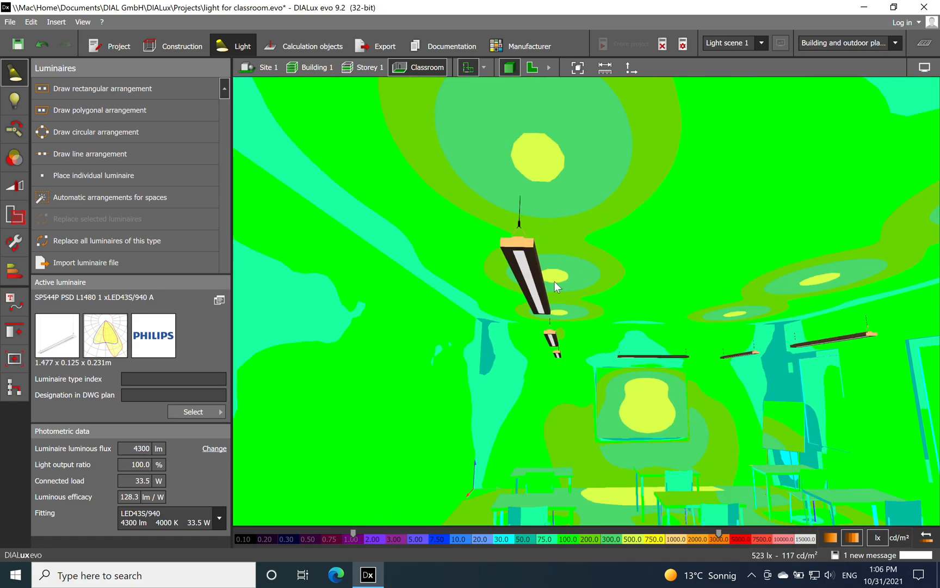
{"action": "mouse_move", "coordinate": [572, 299]}
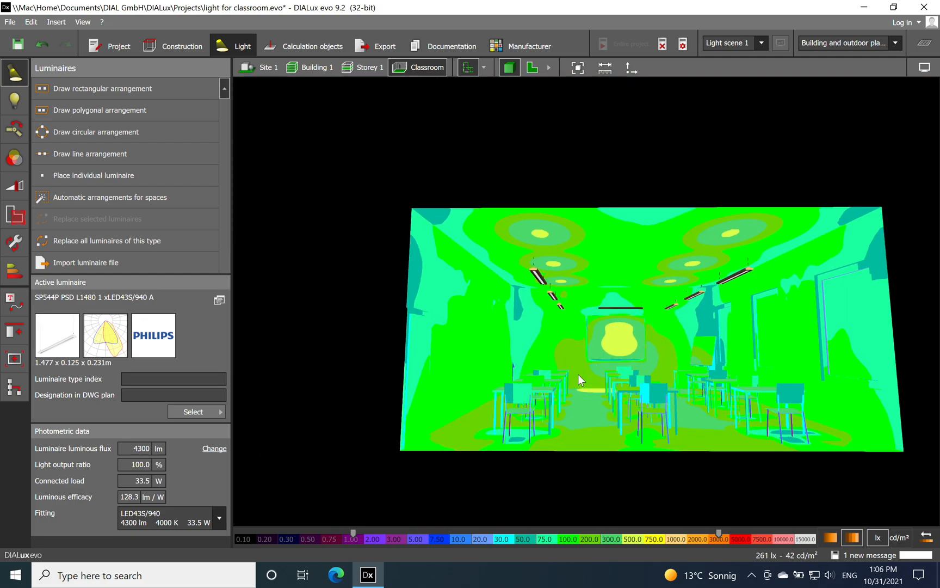
{"action": "mouse_move", "coordinate": [592, 369]}
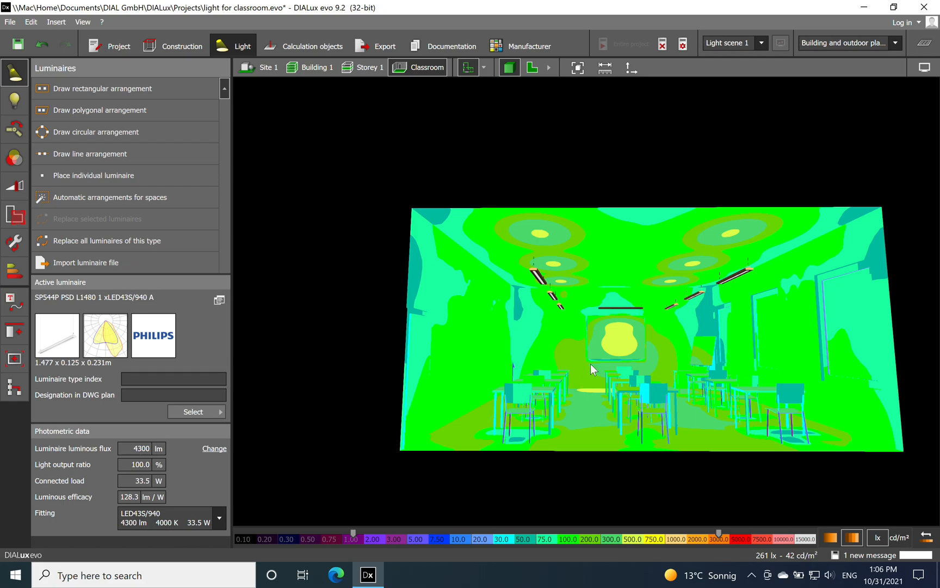
{"action": "scroll", "scroll_direction": "up", "scroll_amount": 3}
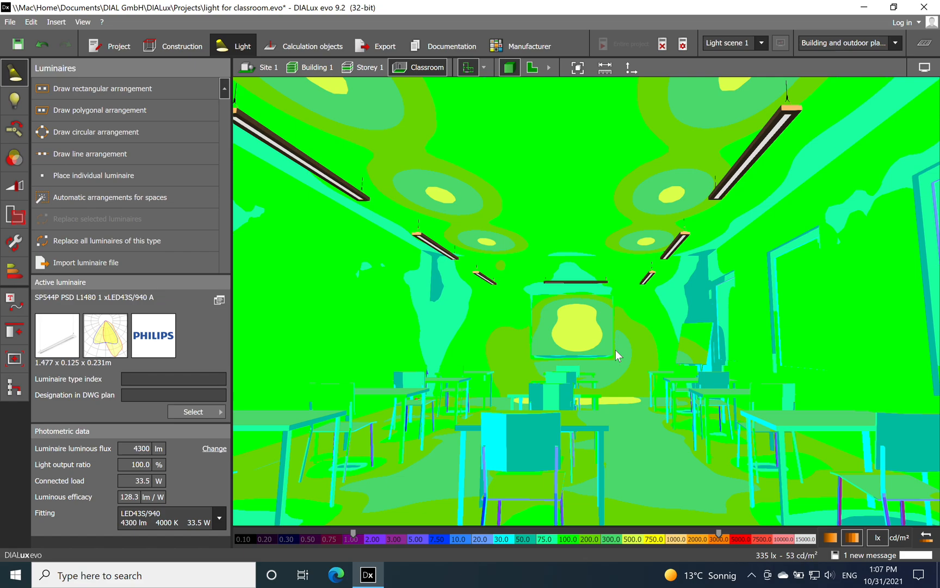
{"action": "mouse_move", "coordinate": [634, 318]}
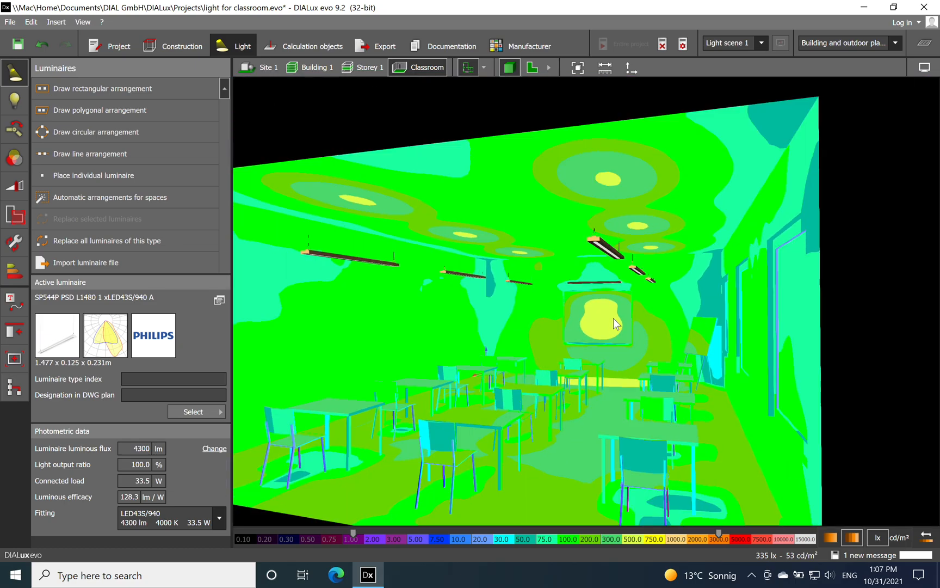
{"action": "left_click", "coordinate": [857, 84]}
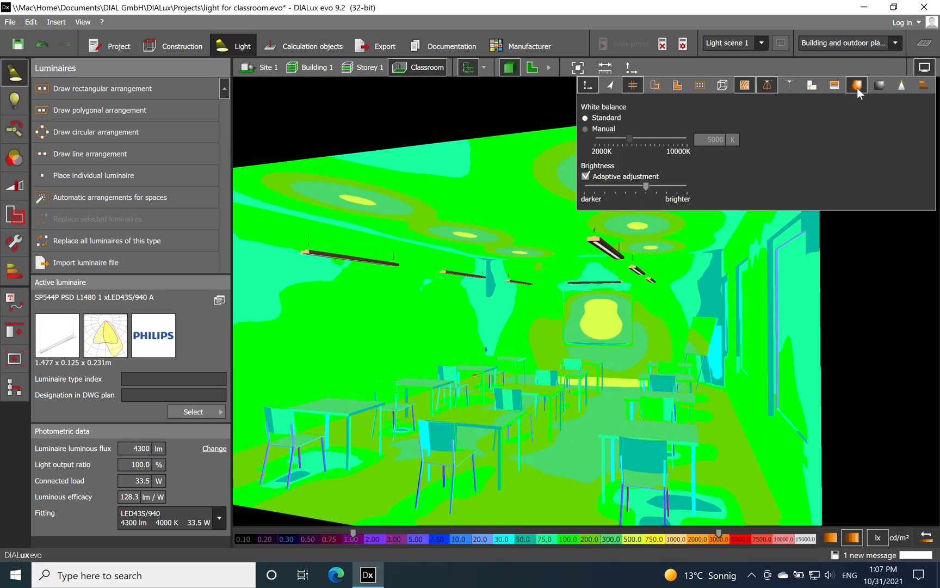
- Turn off false colours and hide the light distribution curves
{"action": "left_click", "coordinate": [856, 84]}
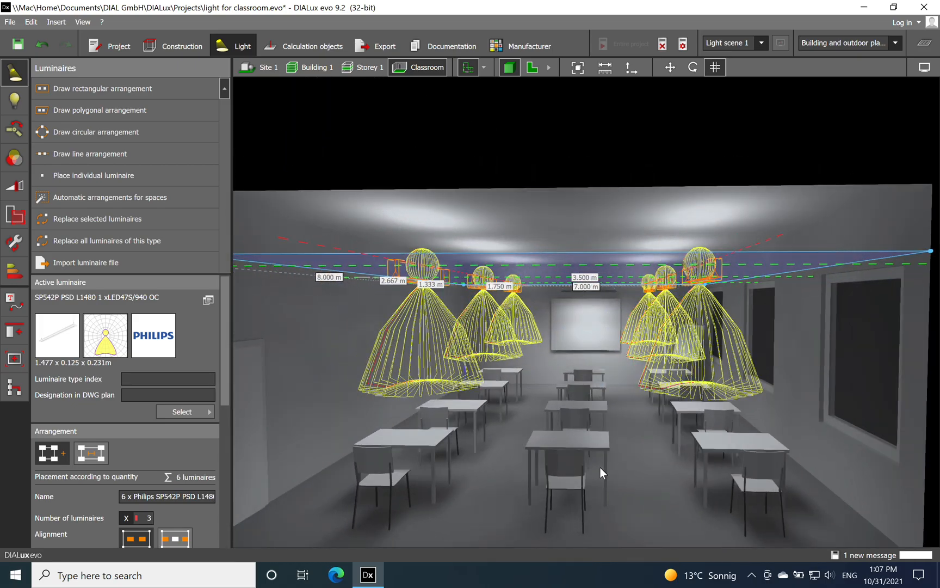
{"action": "left_click", "coordinate": [925, 67]}
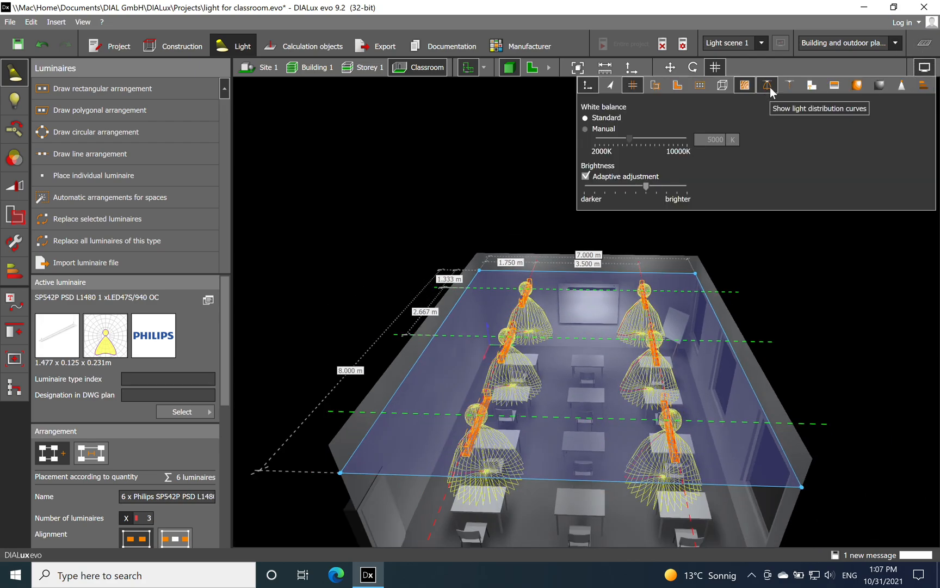
{"action": "left_click", "coordinate": [767, 84]}
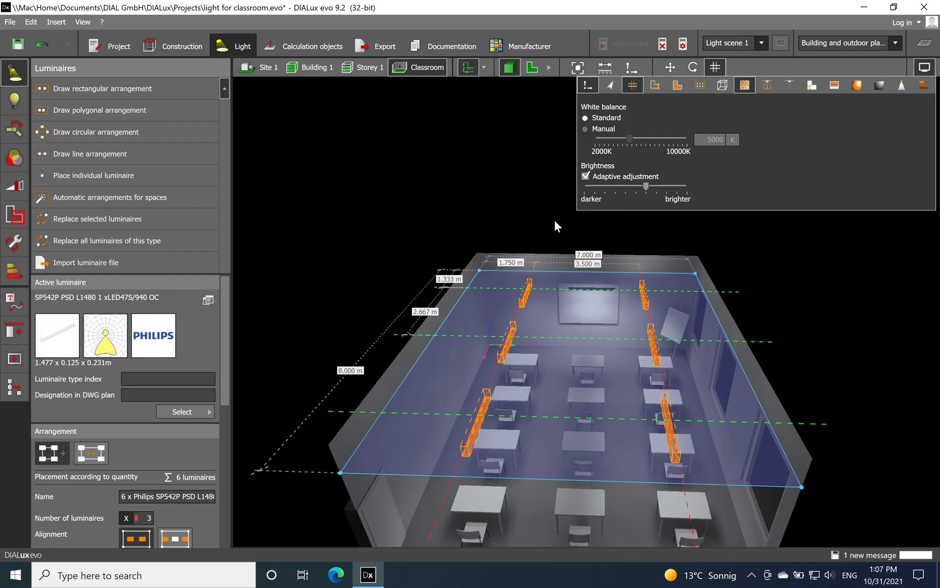